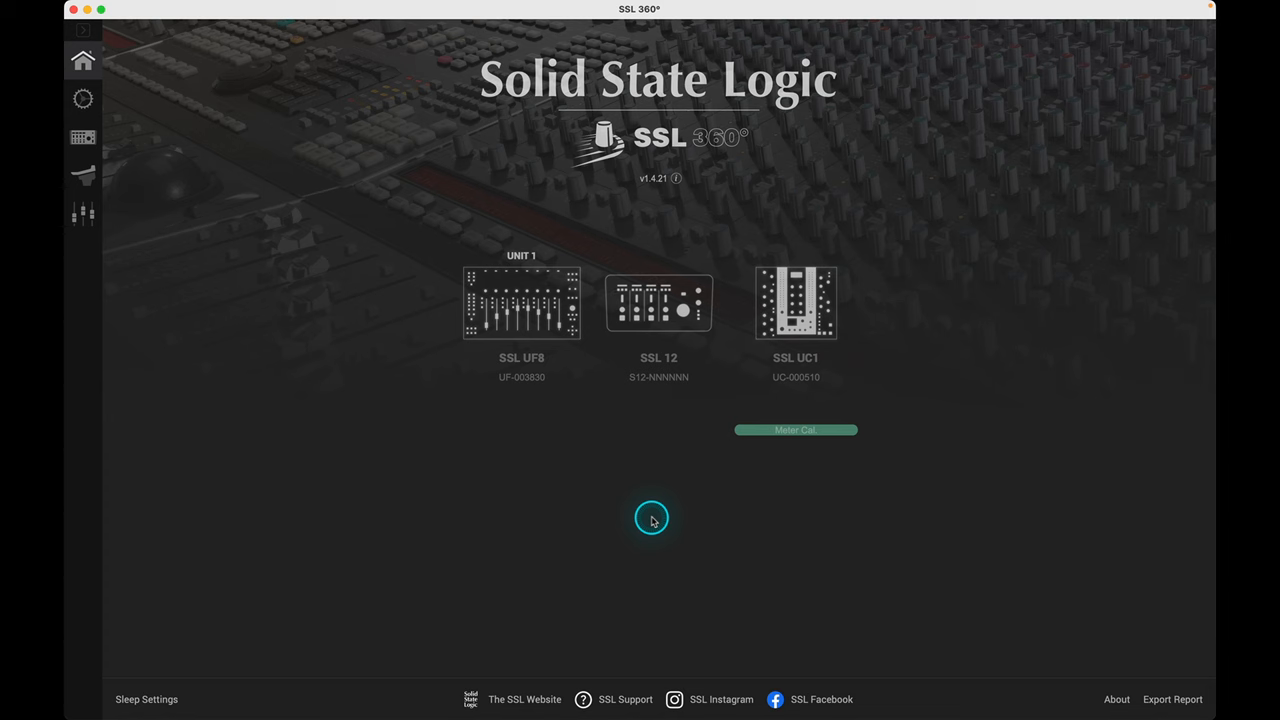
Open the SSL 12 Audio Interface Mixer from the left sidebar
{"action": "left_click", "coordinate": [525, 699]}
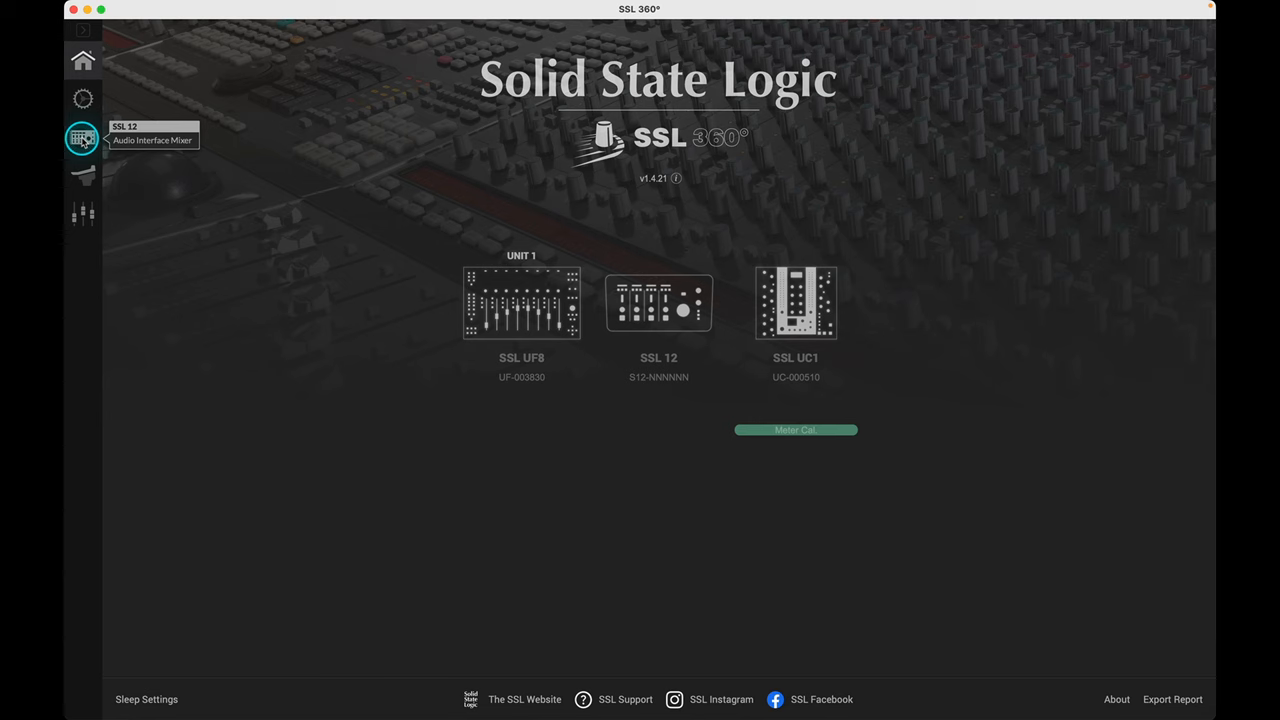
{"action": "left_click", "coordinate": [82, 137]}
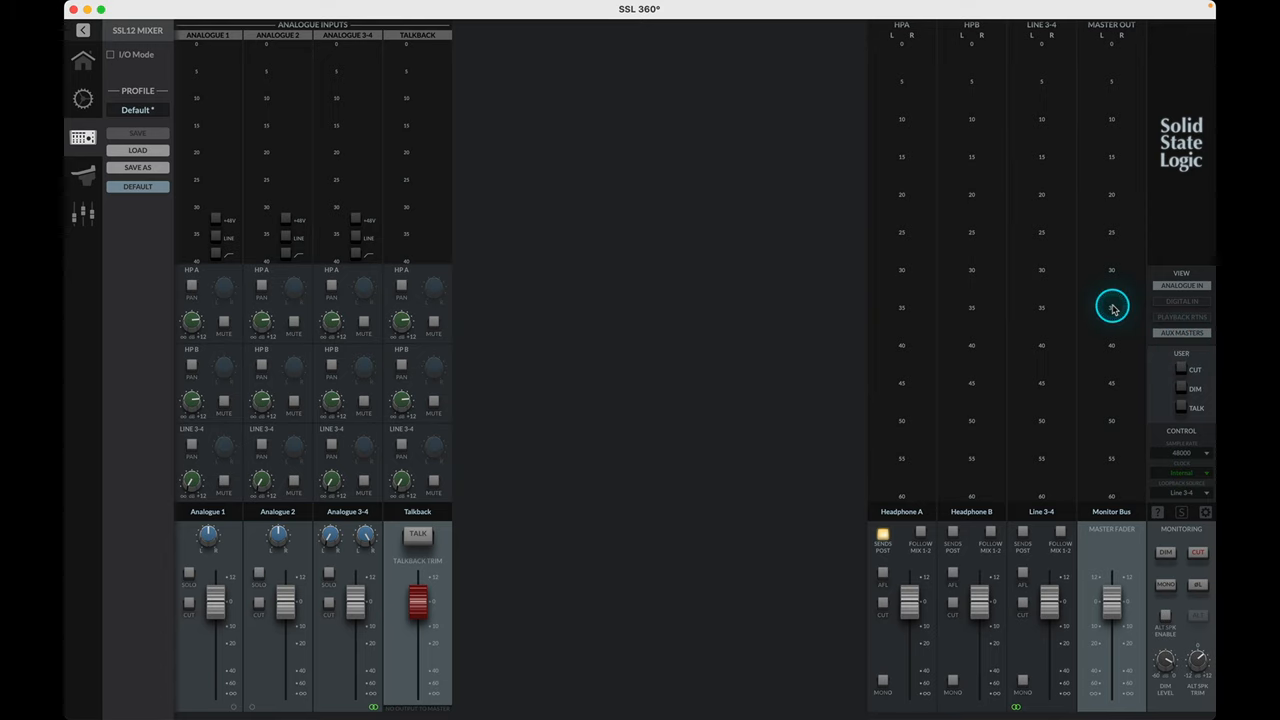
{"action": "left_click", "coordinate": [1183, 301]}
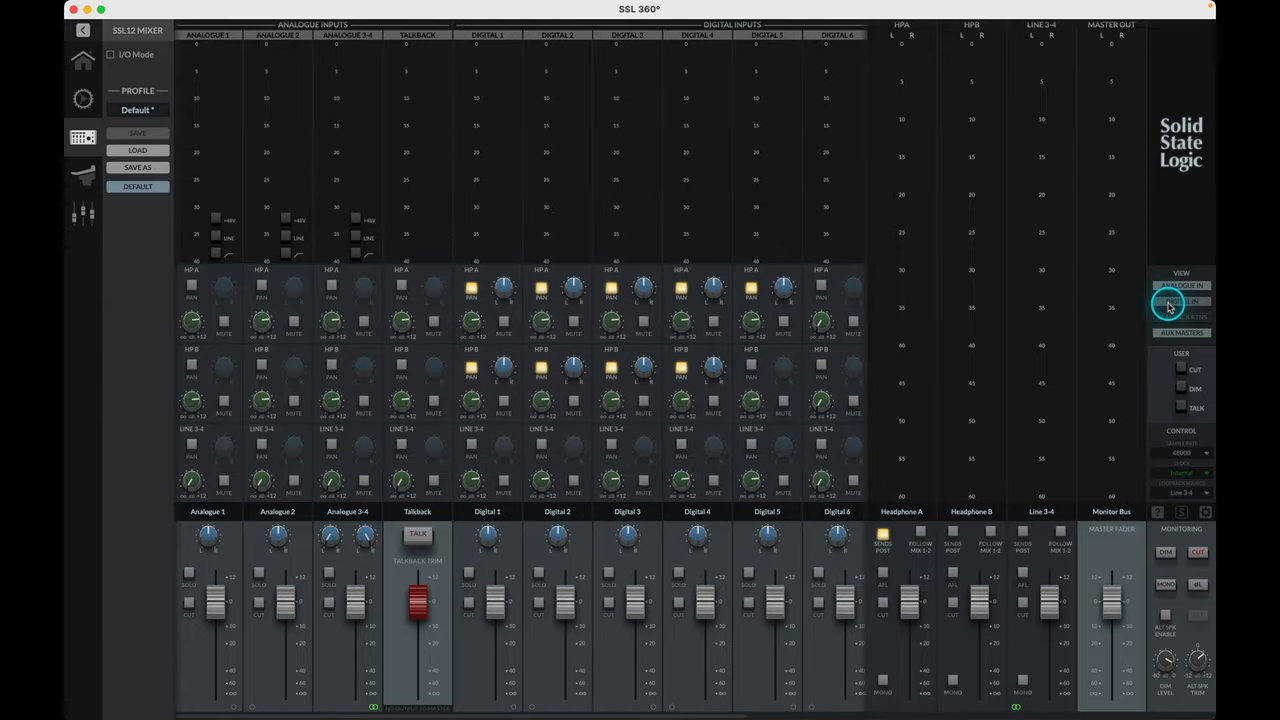
{"action": "left_click", "coordinate": [1181, 318]}
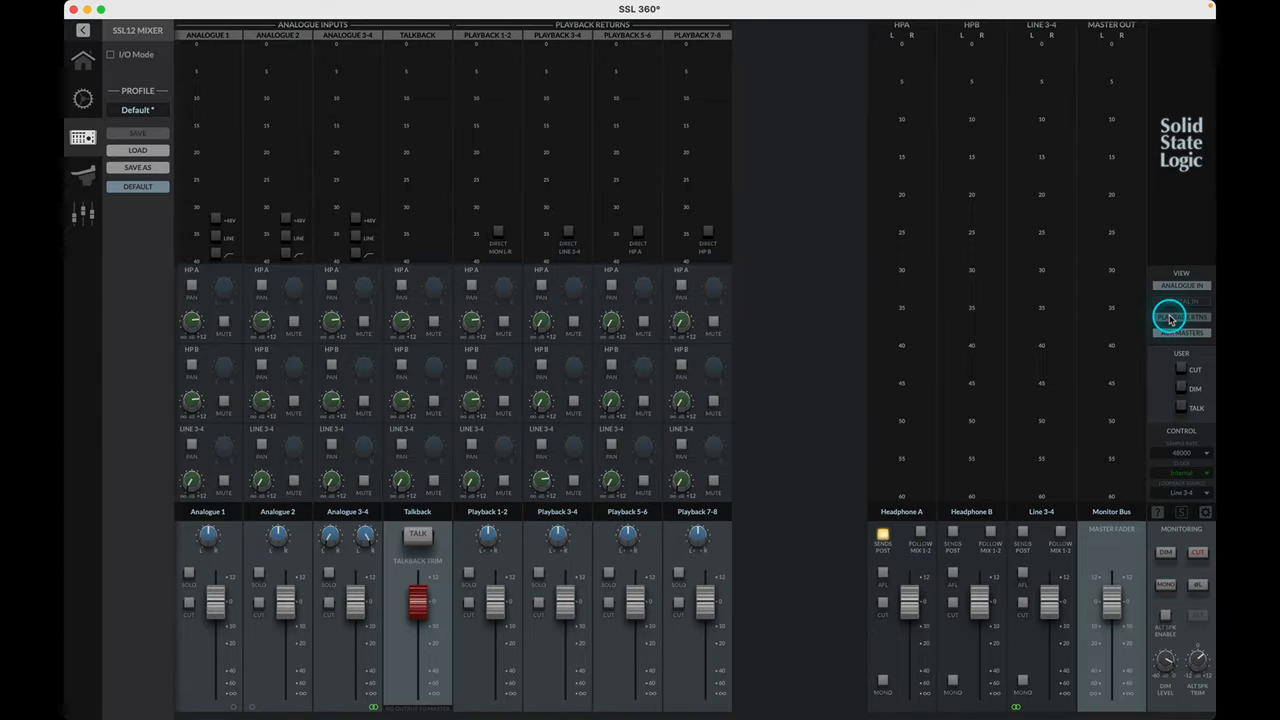
{"action": "left_click", "coordinate": [1180, 317]}
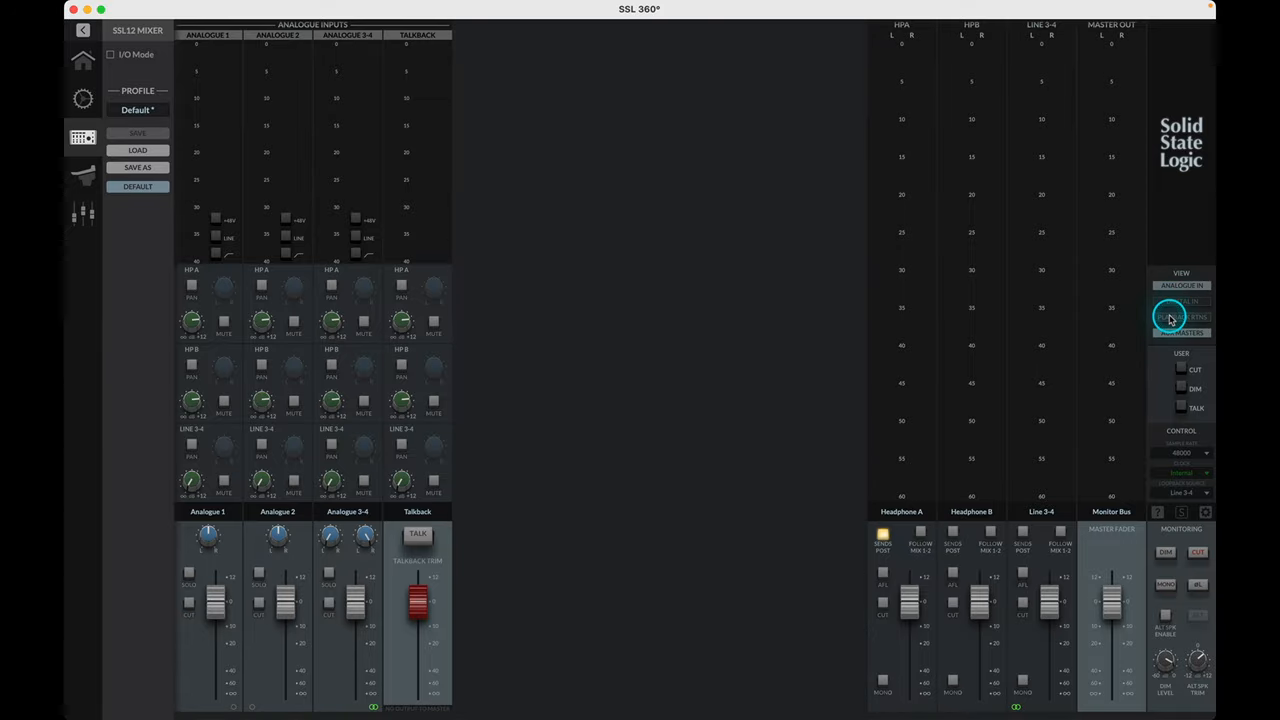
{"action": "left_click", "coordinate": [1181, 285]}
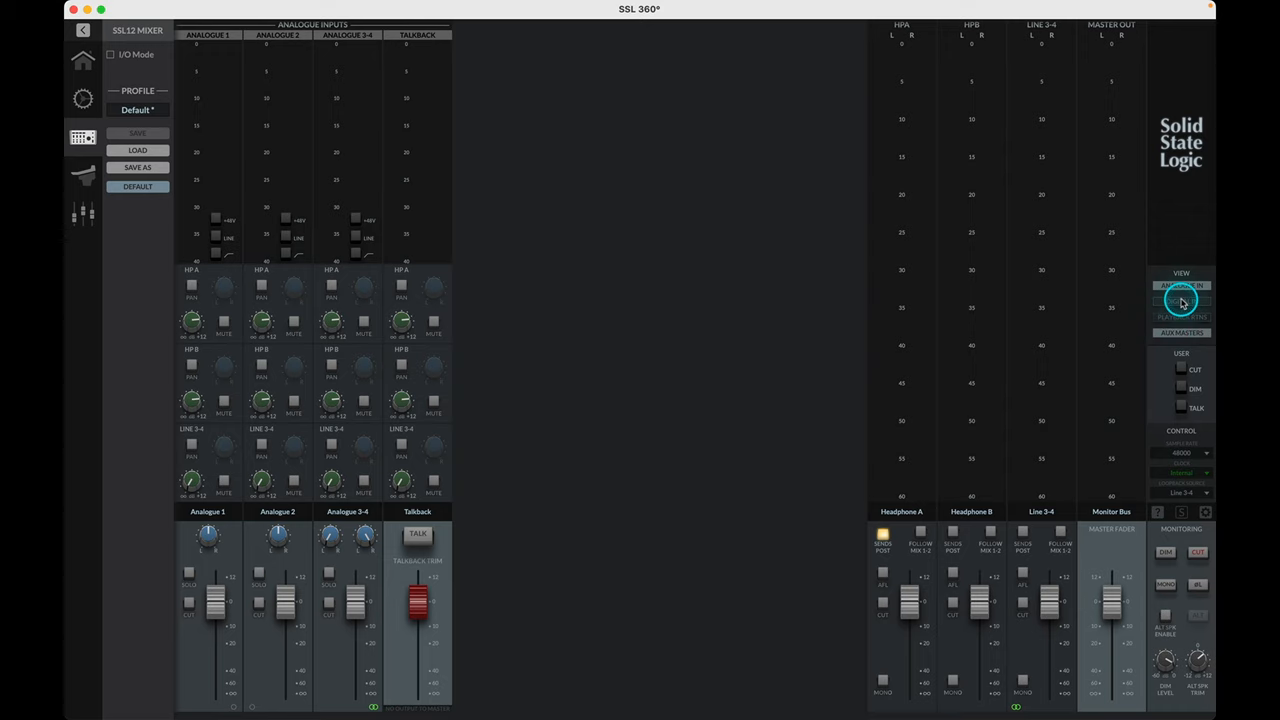
{"action": "left_click", "coordinate": [1182, 332]}
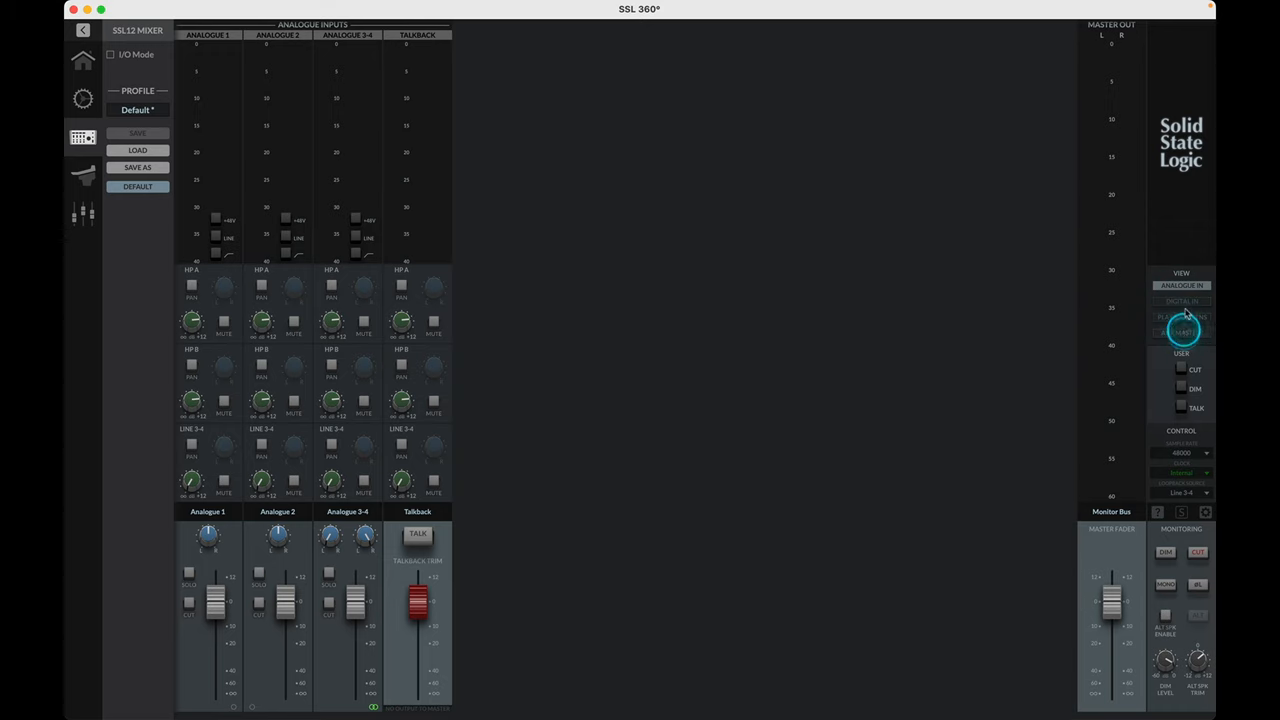
{"action": "left_click", "coordinate": [1181, 285]}
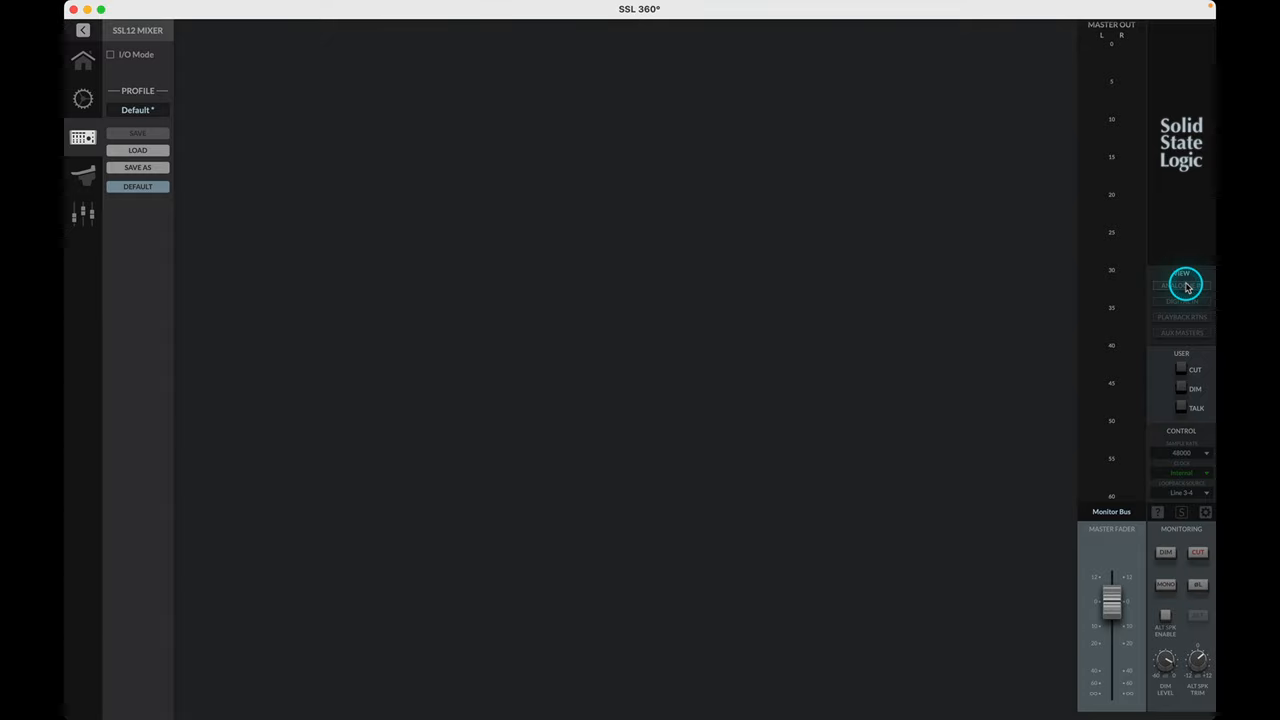
{"action": "left_click", "coordinate": [1183, 285]}
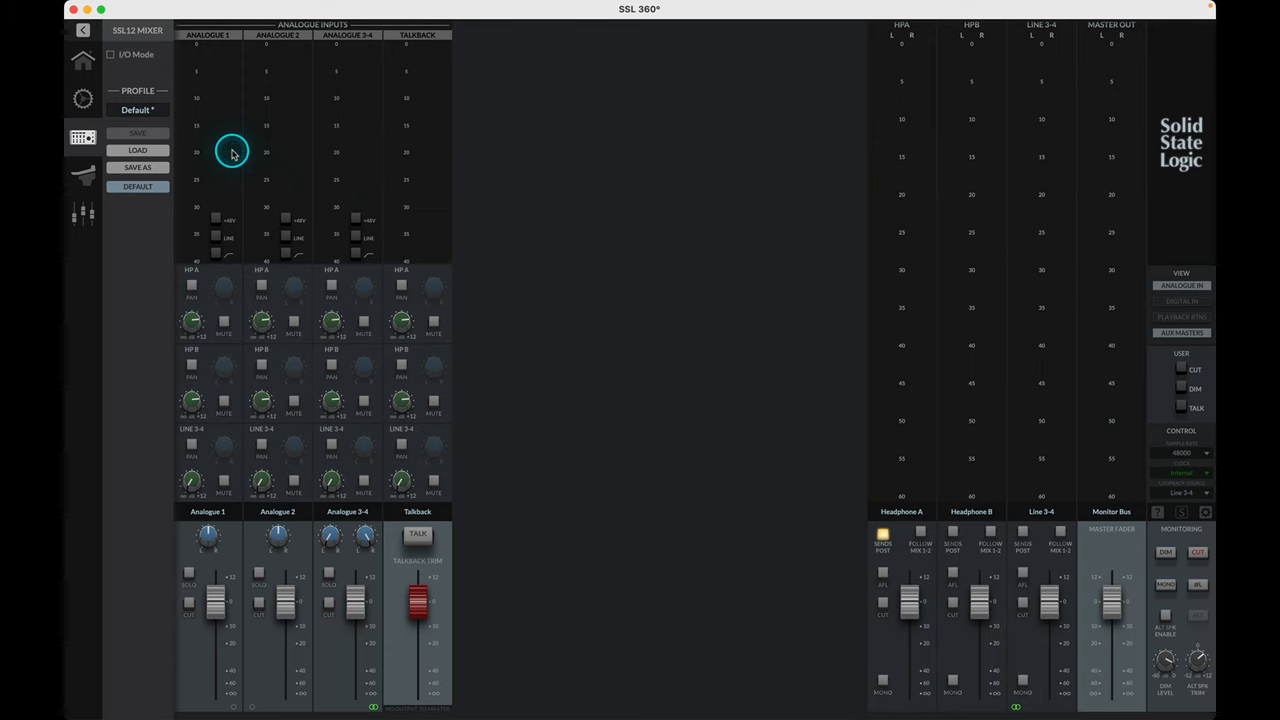
Unlink the Analogue 3-4 stereo pair into mono channels
{"action": "left_click", "coordinate": [215, 219]}
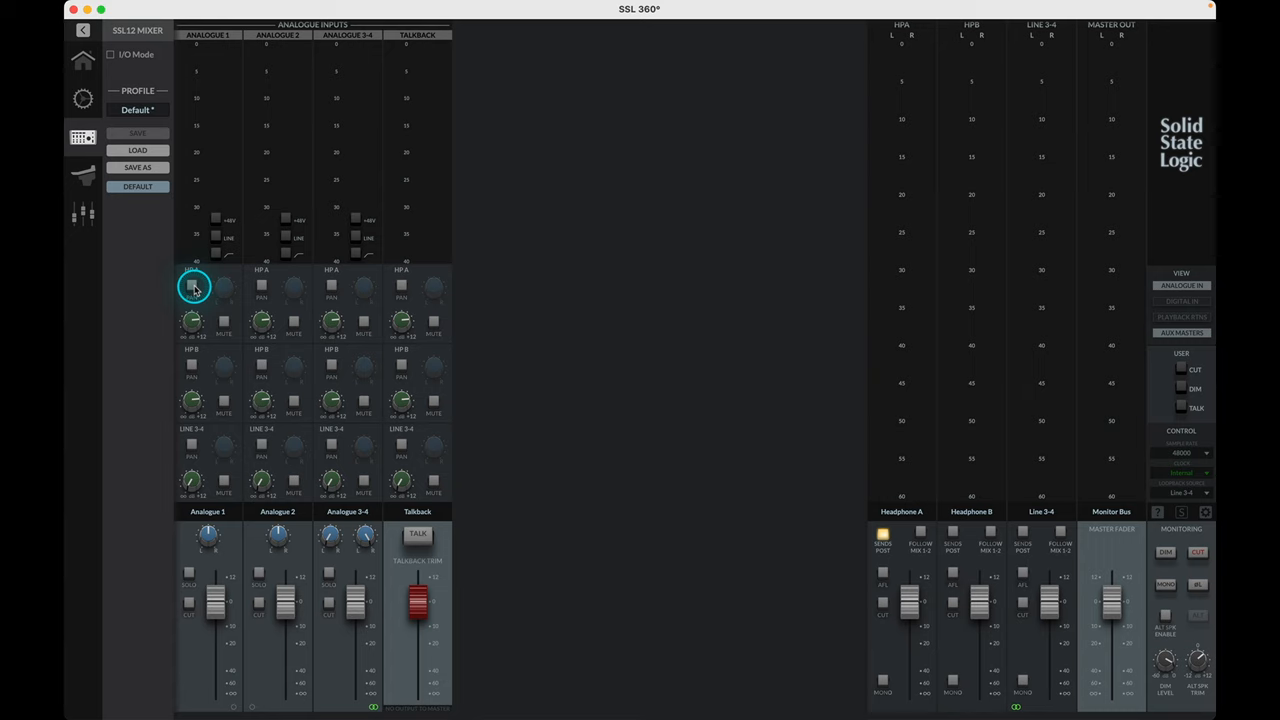
{"action": "mouse_move", "coordinate": [240, 360]}
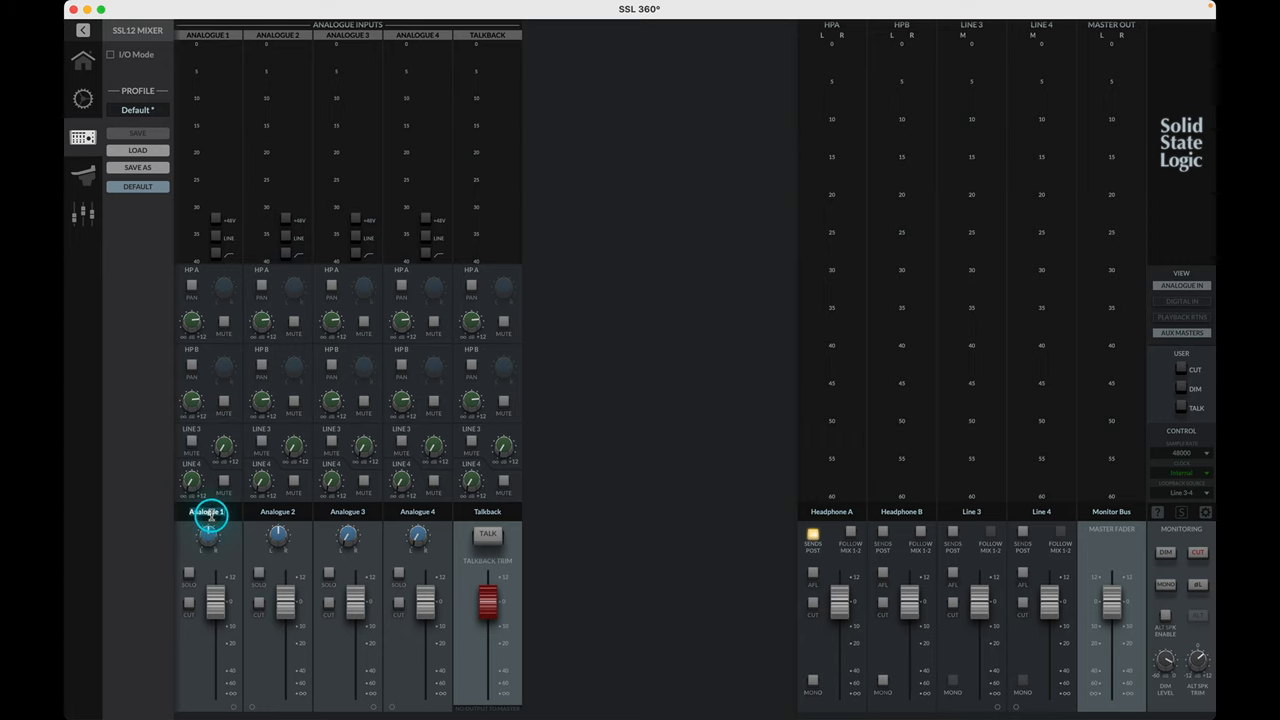
Rename the Analogue 1 channel to 'Mic 1'
{"action": "double_click", "coordinate": [208, 511]}
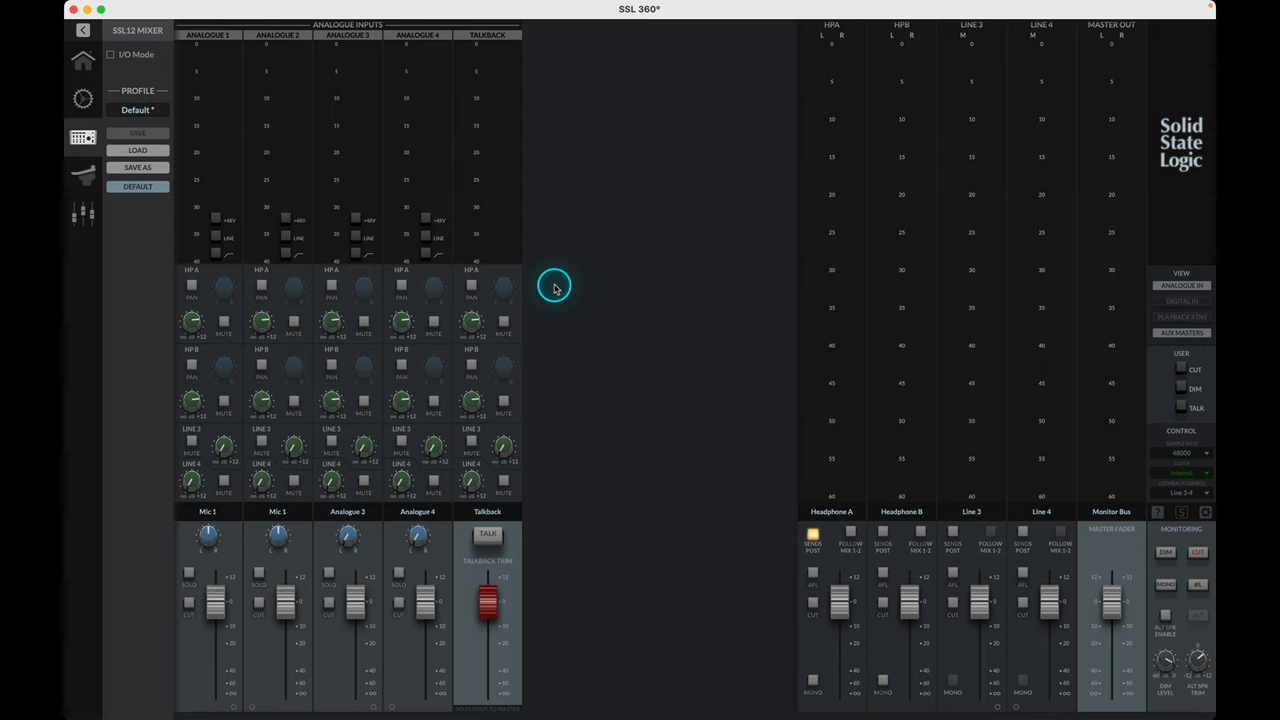
{"action": "mouse_move", "coordinate": [543, 527]}
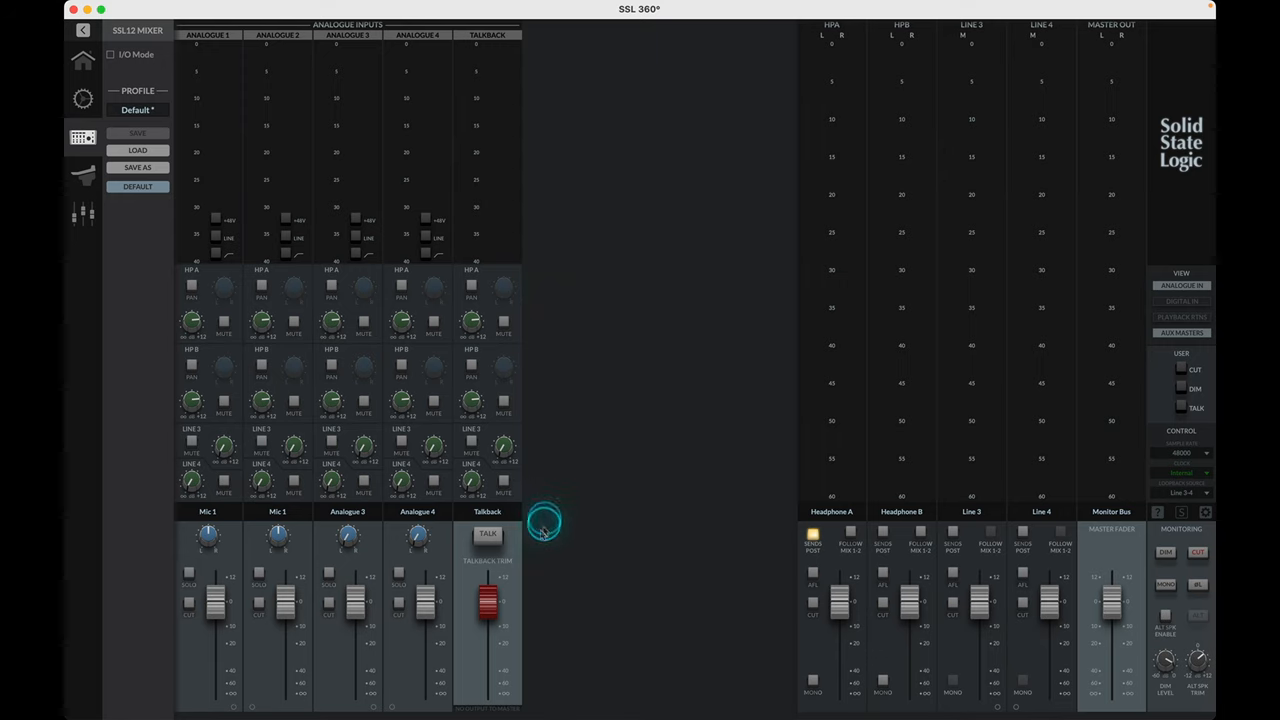
{"action": "left_click", "coordinate": [488, 537]}
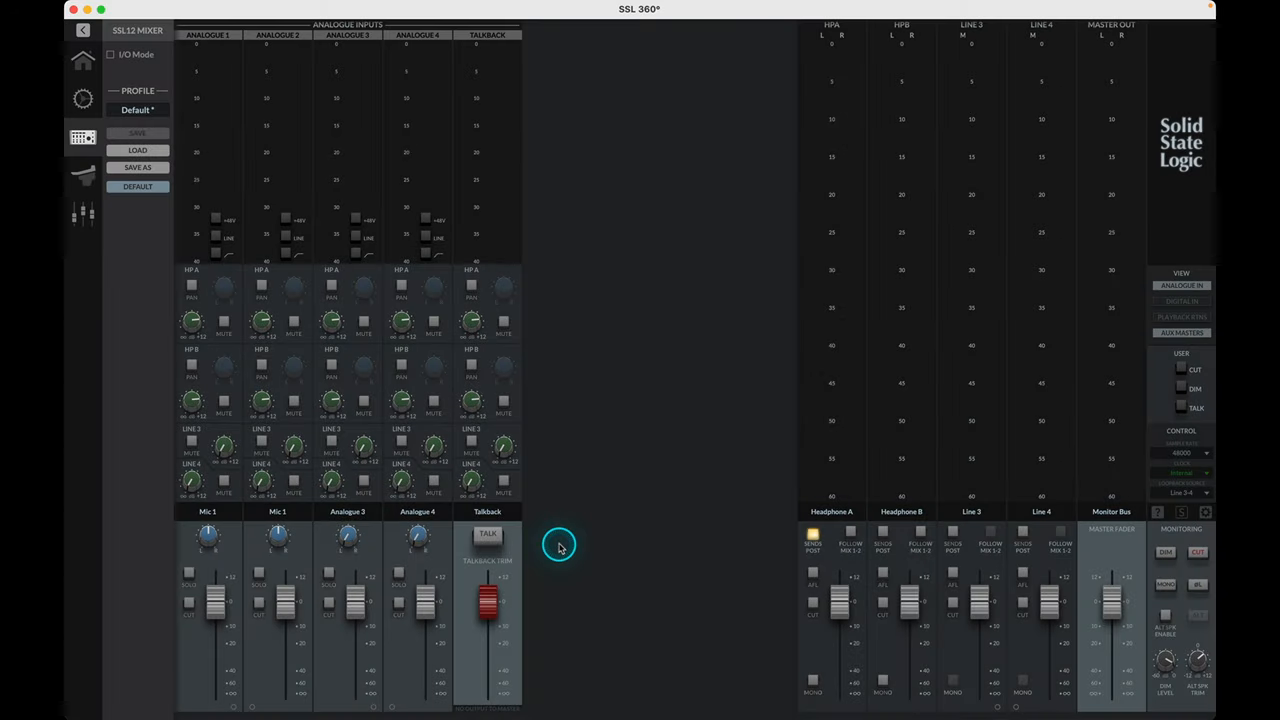
{"action": "mouse_move", "coordinate": [1017, 307]}
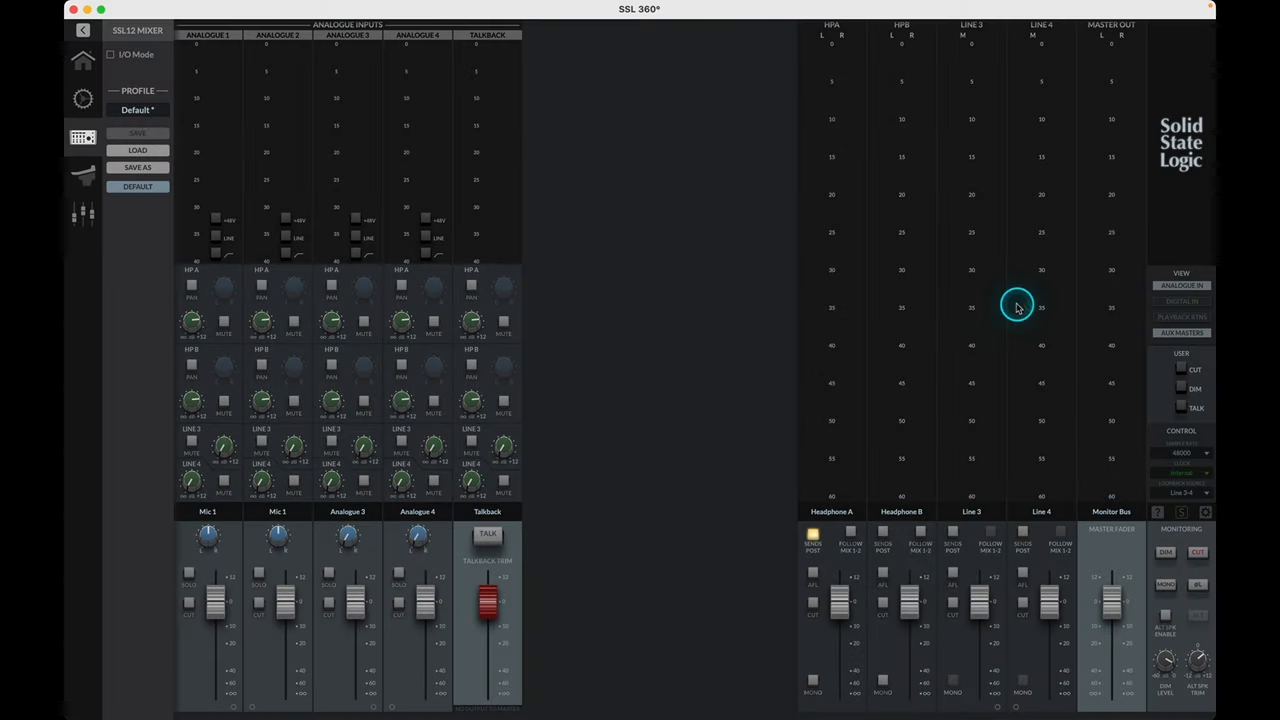
Show the Digital In channel strips, then hide them again
{"action": "left_click", "coordinate": [1181, 301]}
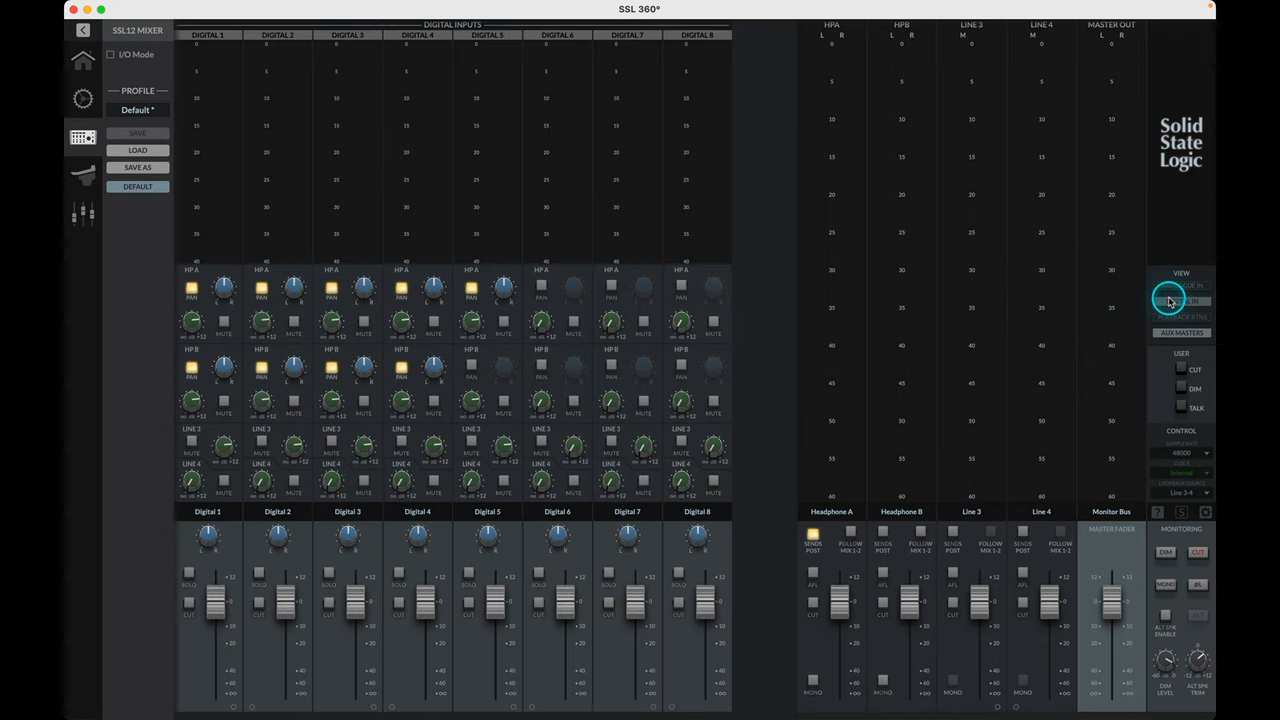
{"action": "mouse_move", "coordinate": [860, 280]}
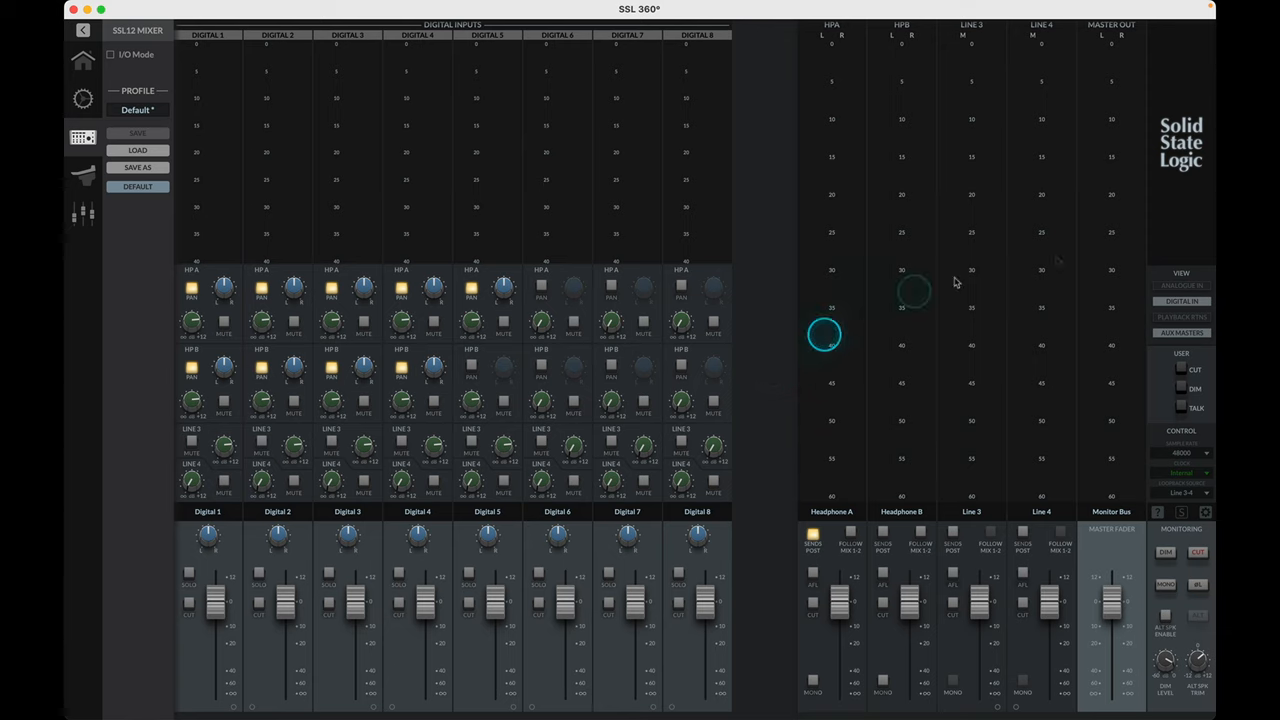
{"action": "left_click", "coordinate": [1183, 453]}
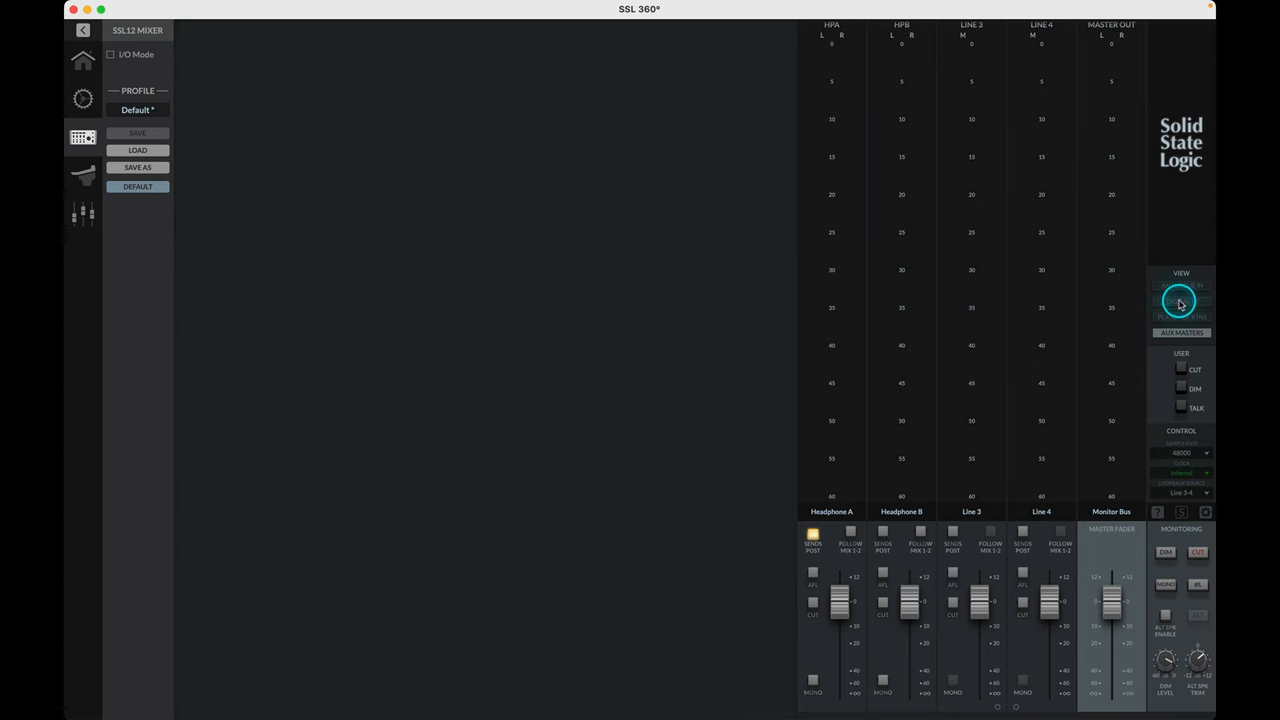
Show the Playback 1-2 to 7-8 return strips, then toggle Headphone A's post-fader sends off
{"action": "left_click", "coordinate": [1181, 317]}
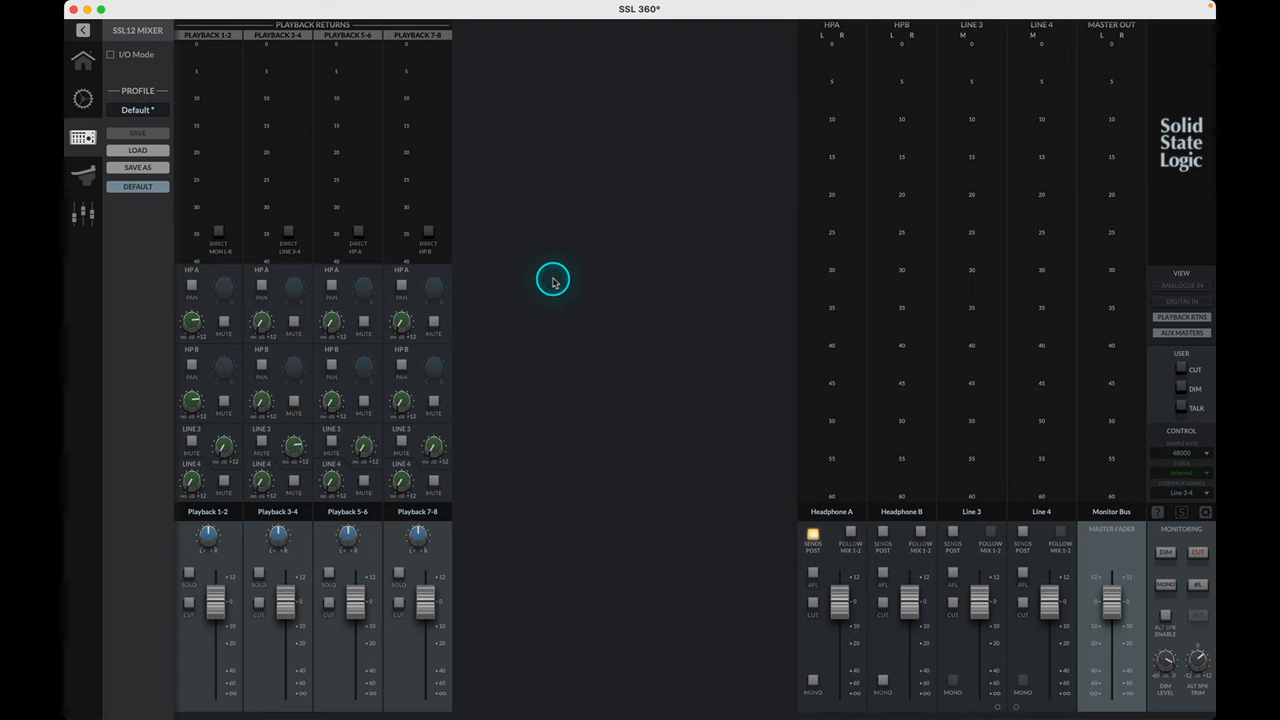
{"action": "left_click", "coordinate": [218, 230]}
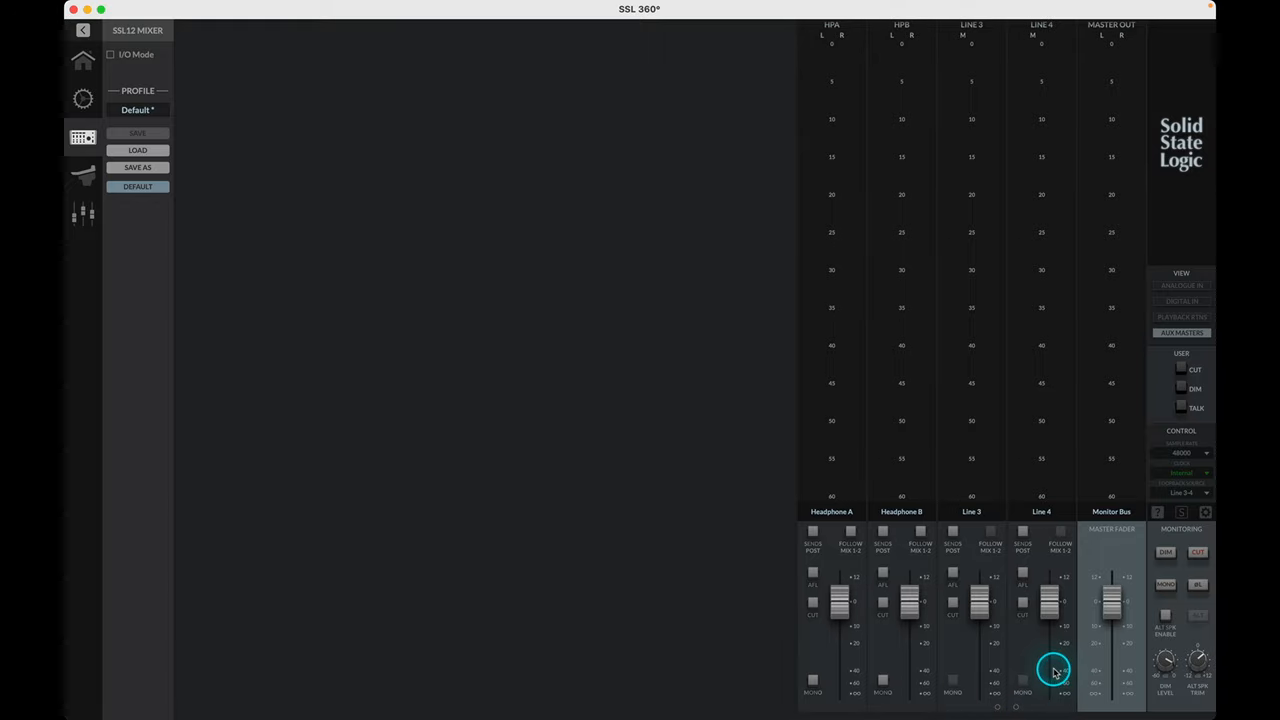
Turn on SENDS POST and FOLLOW MIX 1-2 on Headphone A
{"action": "left_click", "coordinate": [813, 533]}
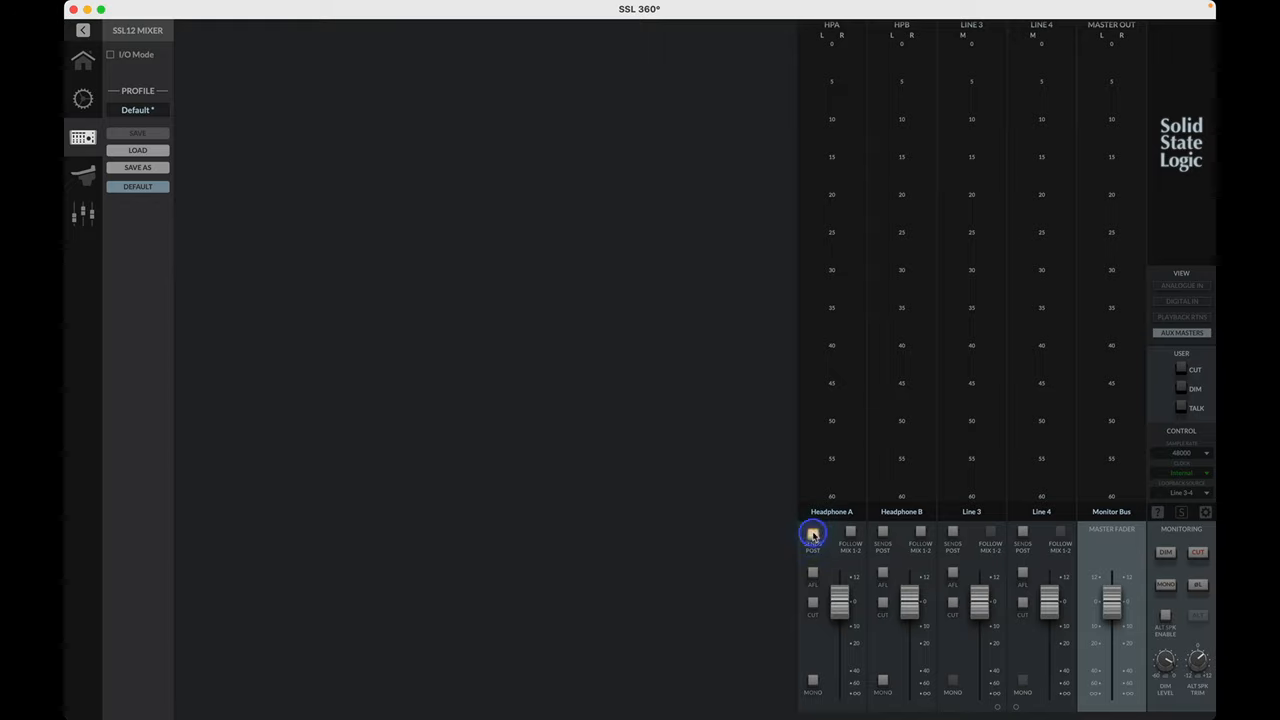
{"action": "left_click", "coordinate": [813, 533]}
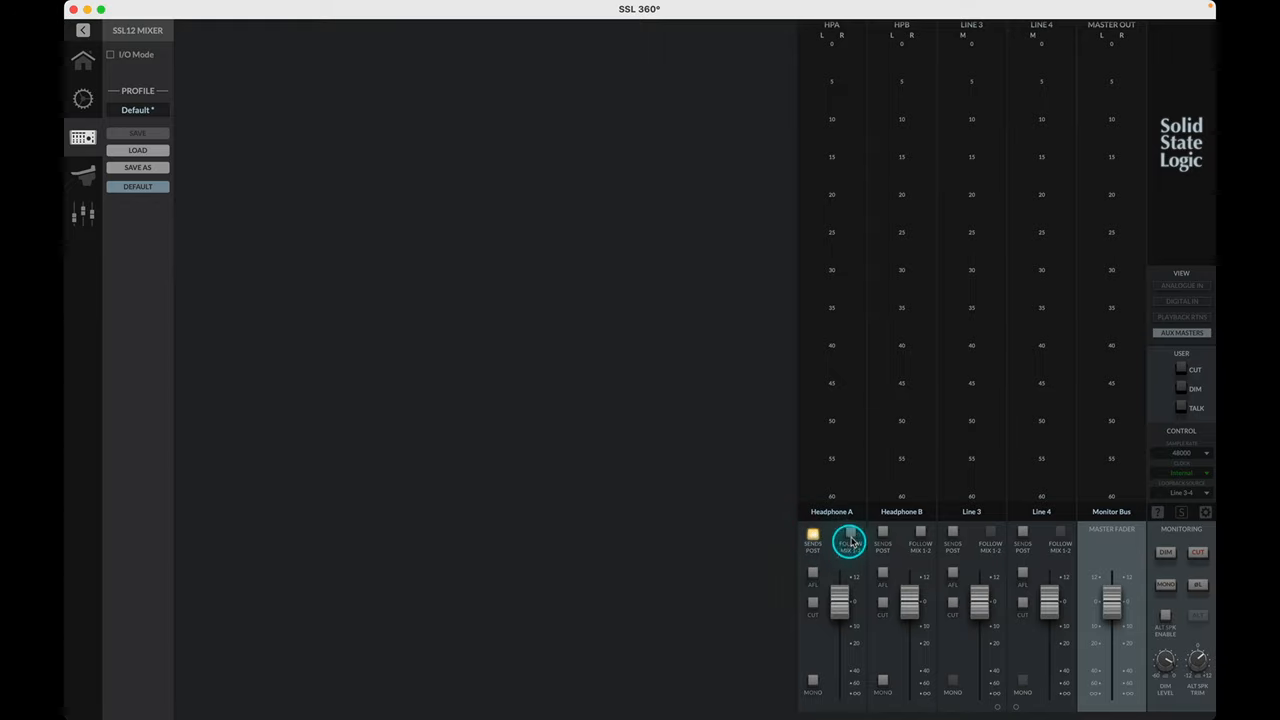
{"action": "left_click", "coordinate": [849, 543]}
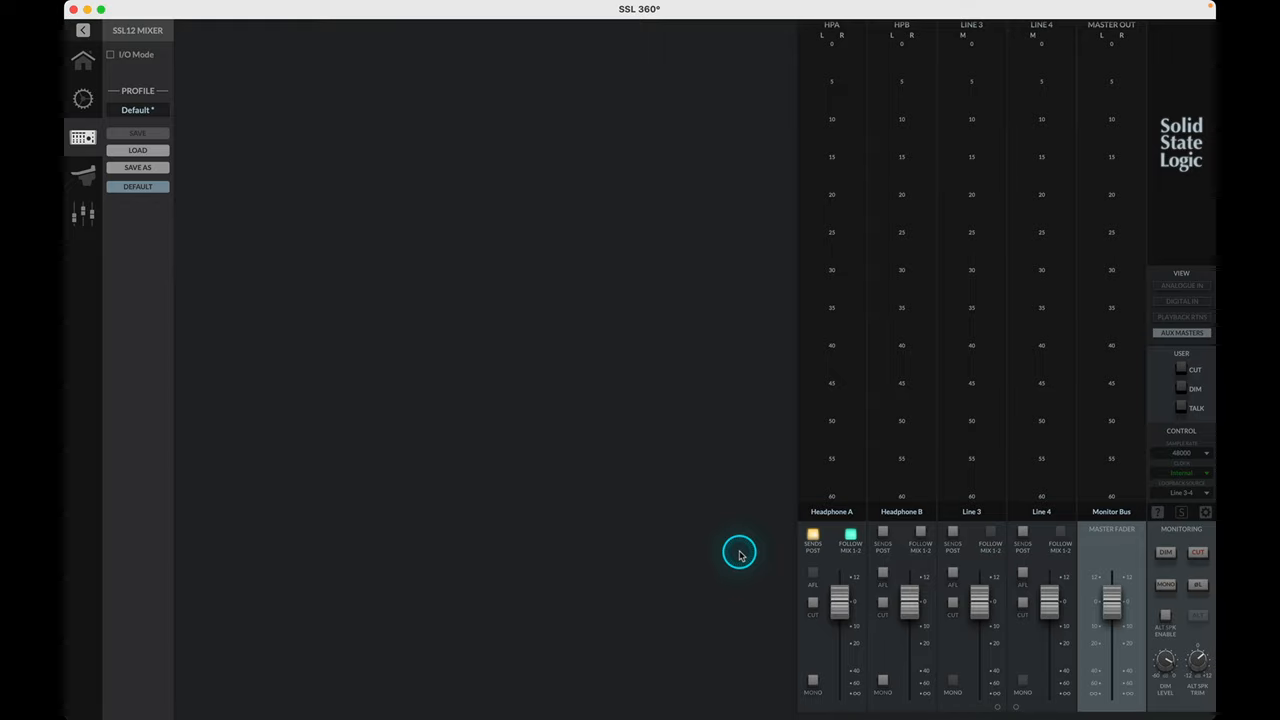
Switch Headphone A's after-fader listen on and off again
{"action": "left_click", "coordinate": [849, 535]}
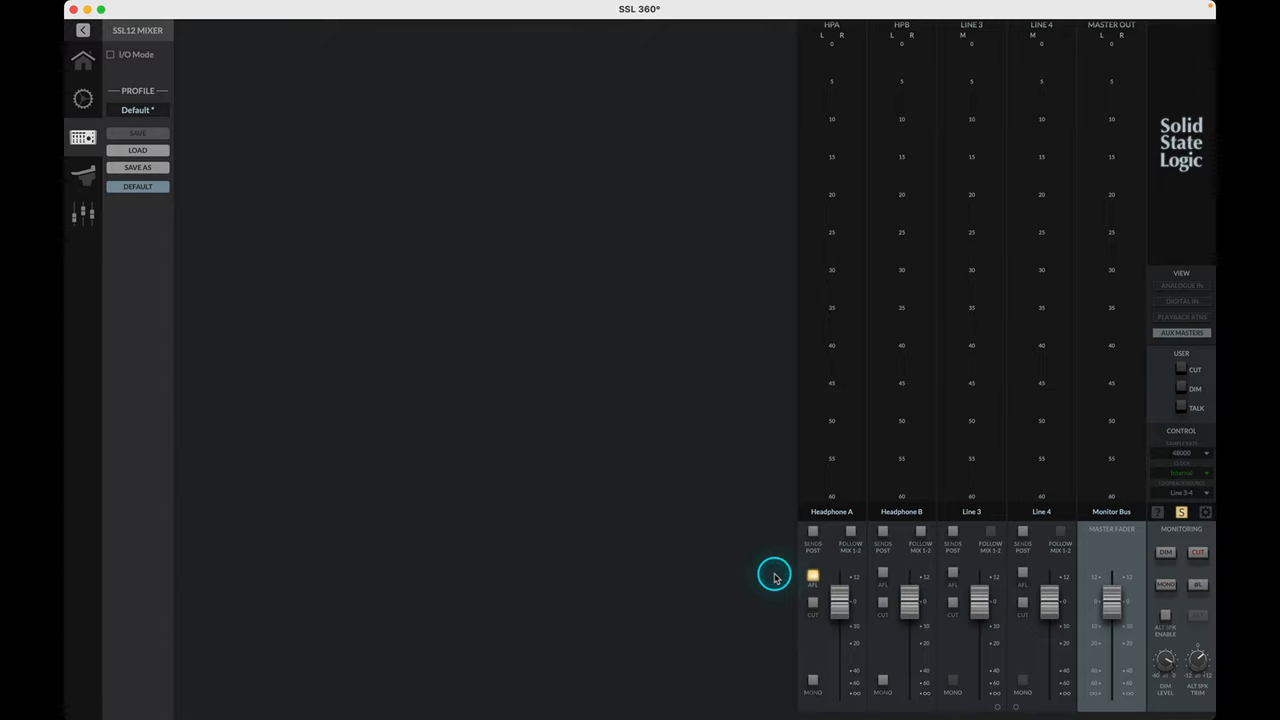
{"action": "mouse_move", "coordinate": [785, 575]}
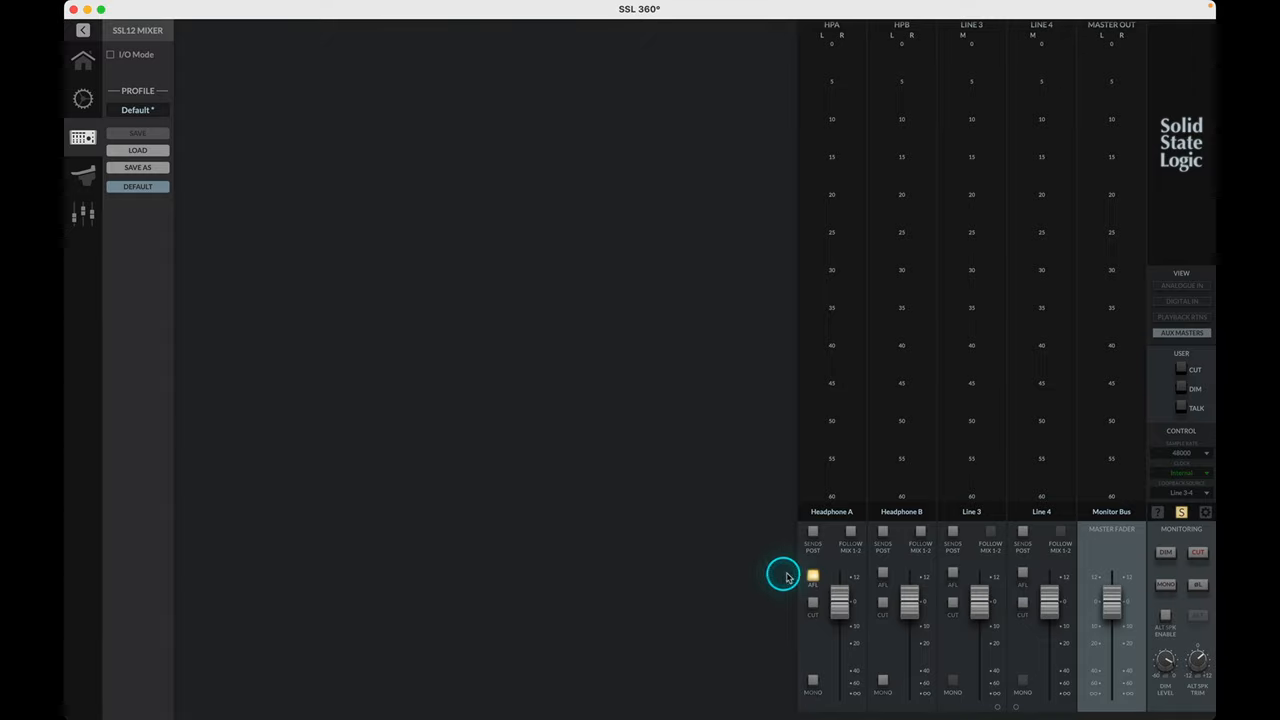
{"action": "left_click", "coordinate": [813, 604]}
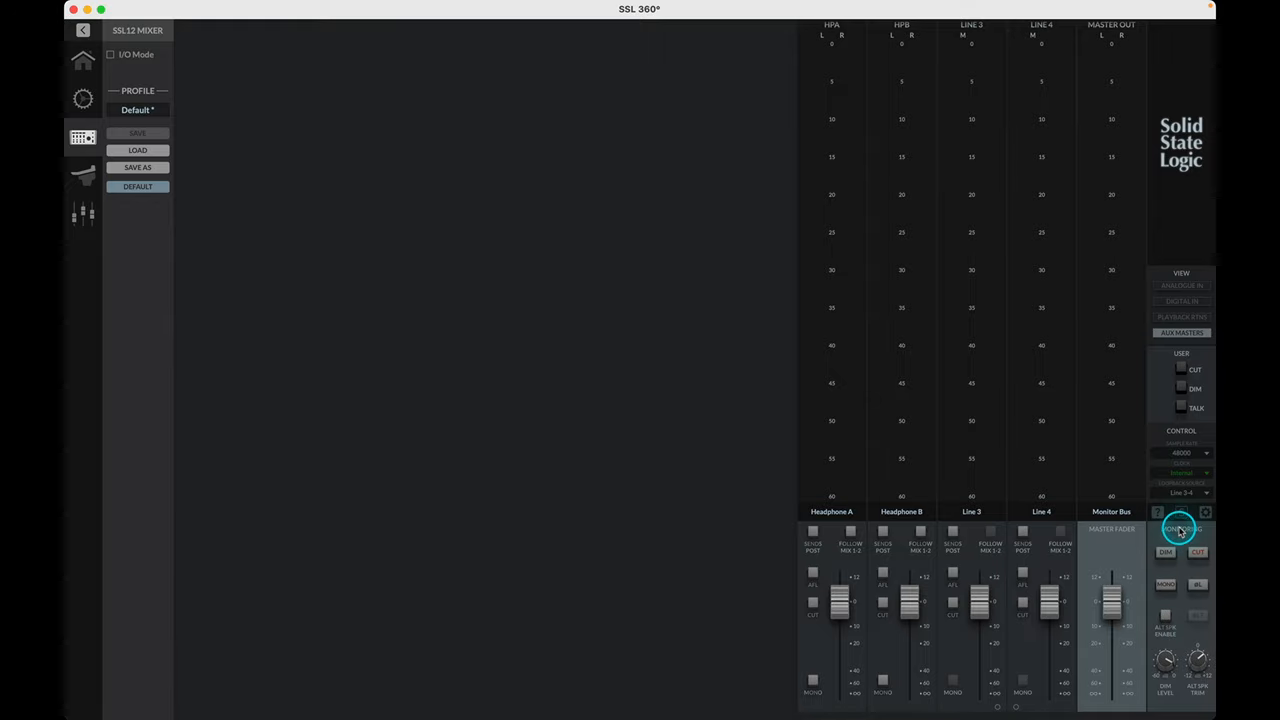
{"action": "left_click", "coordinate": [1165, 554]}
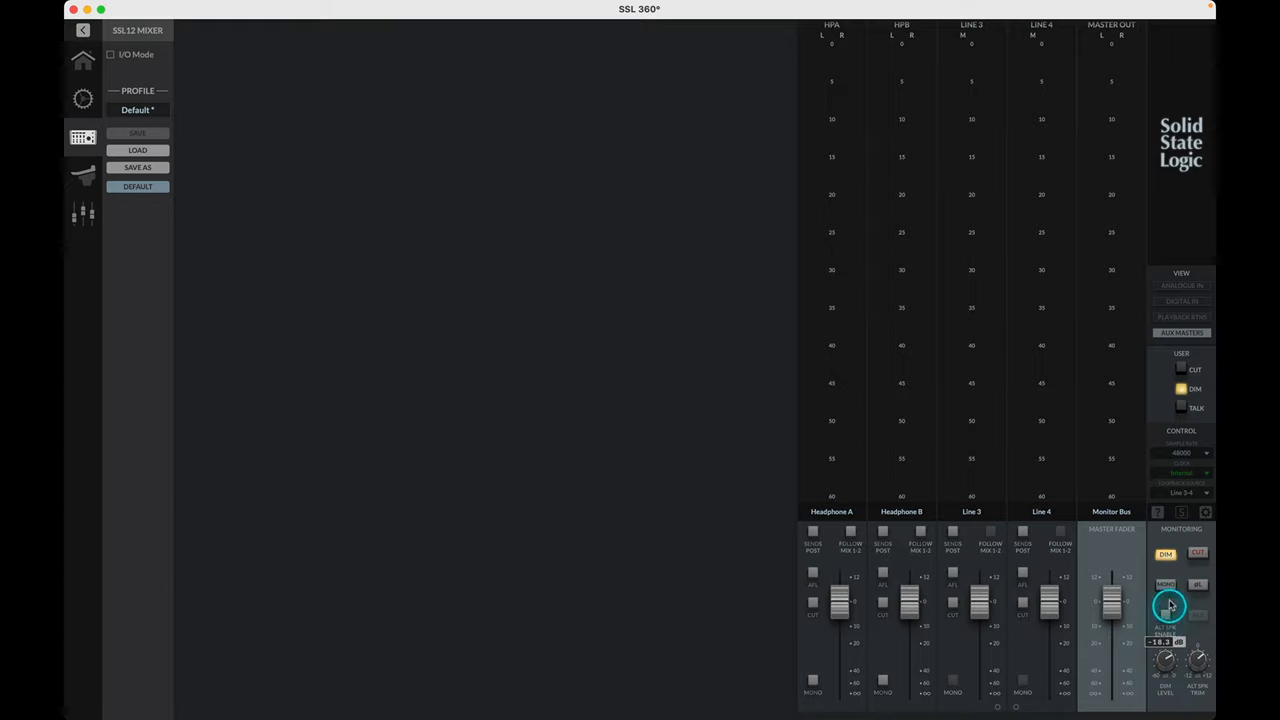
{"action": "left_click", "coordinate": [1197, 553]}
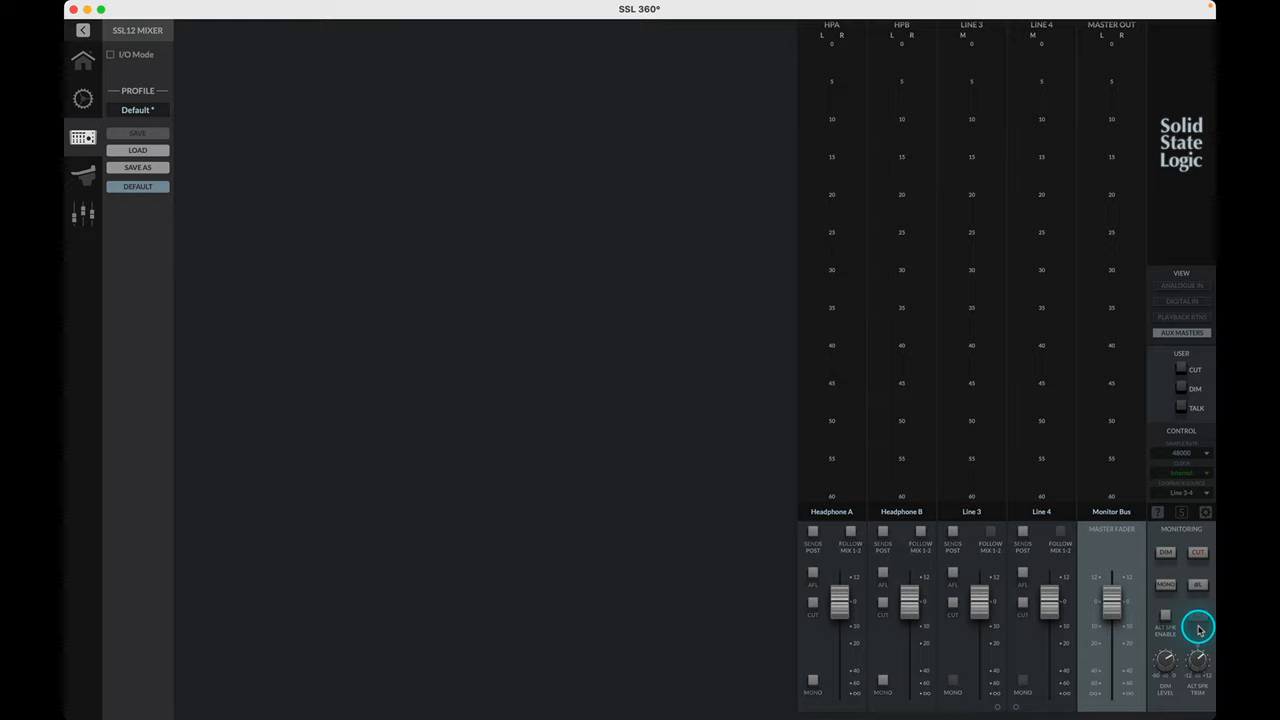
{"action": "left_click", "coordinate": [1198, 624]}
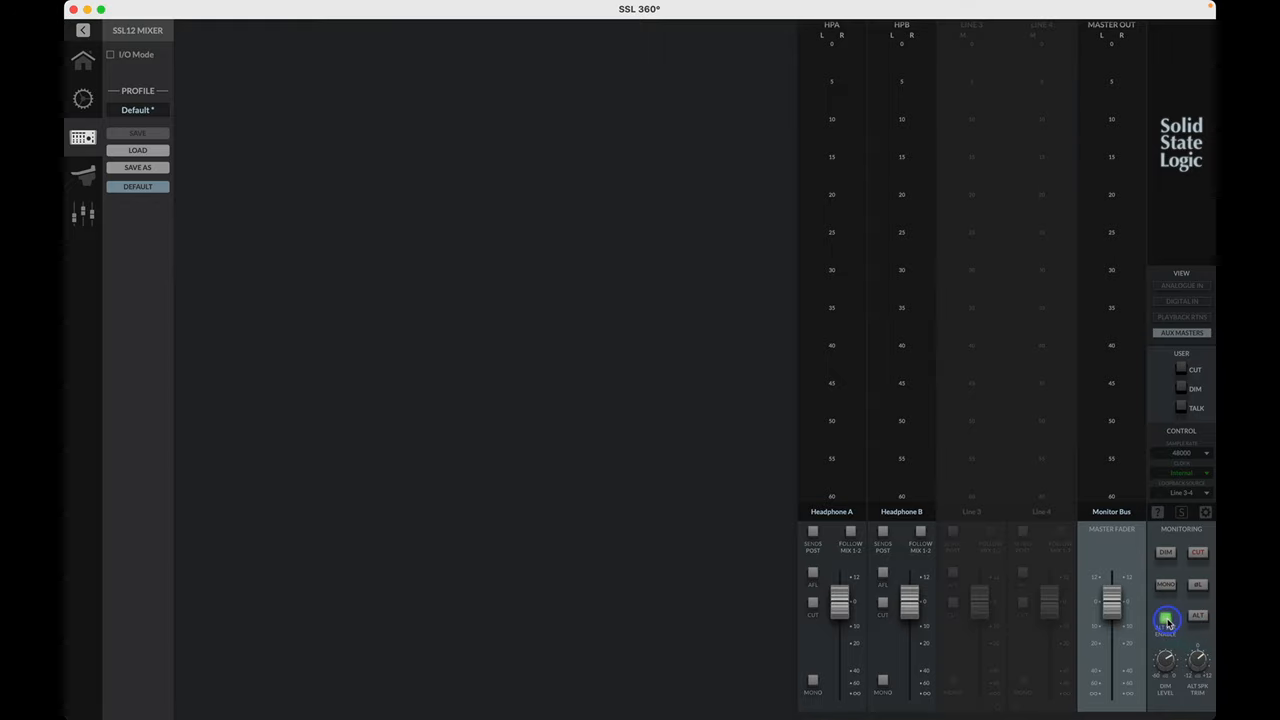
{"action": "left_click", "coordinate": [1166, 617]}
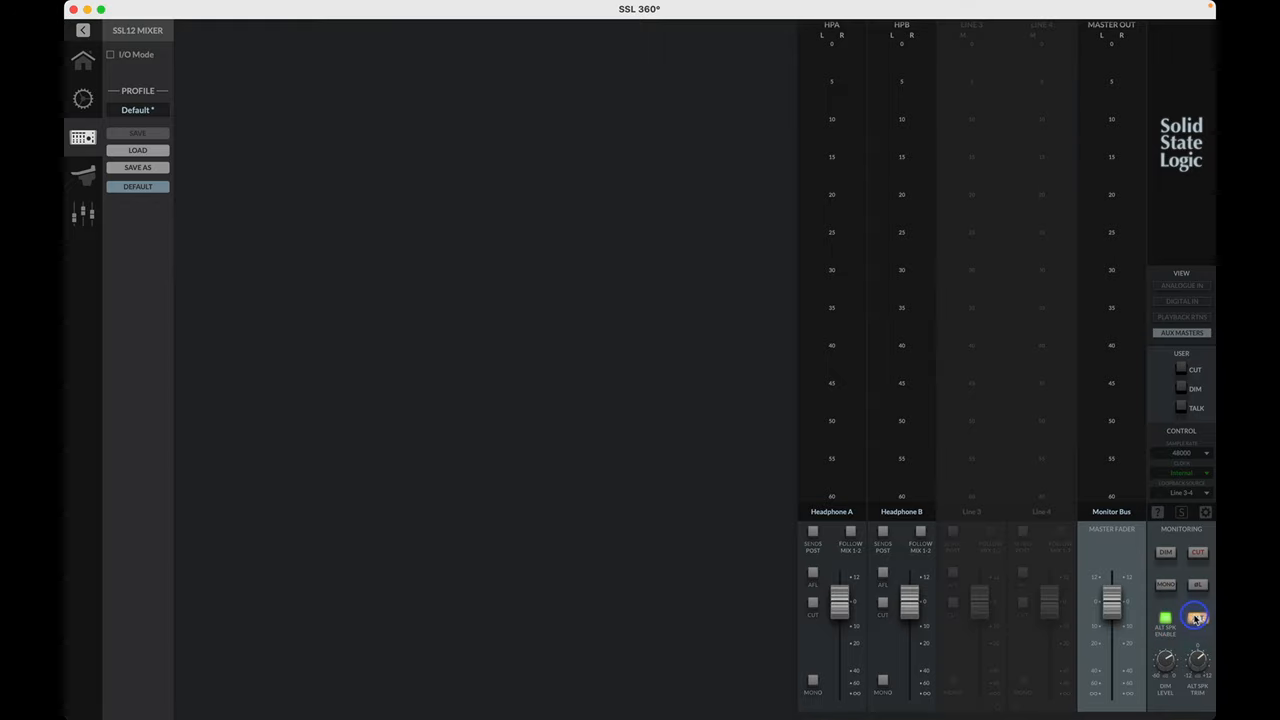
{"action": "left_click", "coordinate": [1195, 617]}
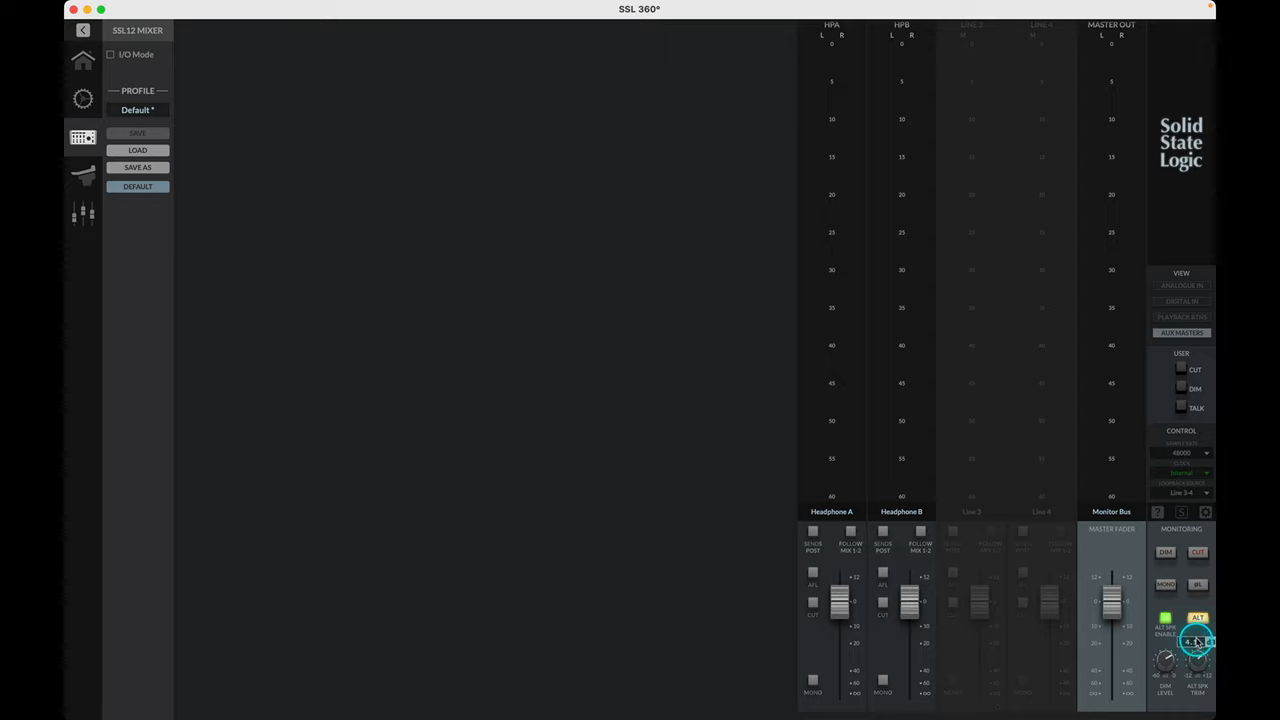
{"action": "left_click", "coordinate": [1197, 620]}
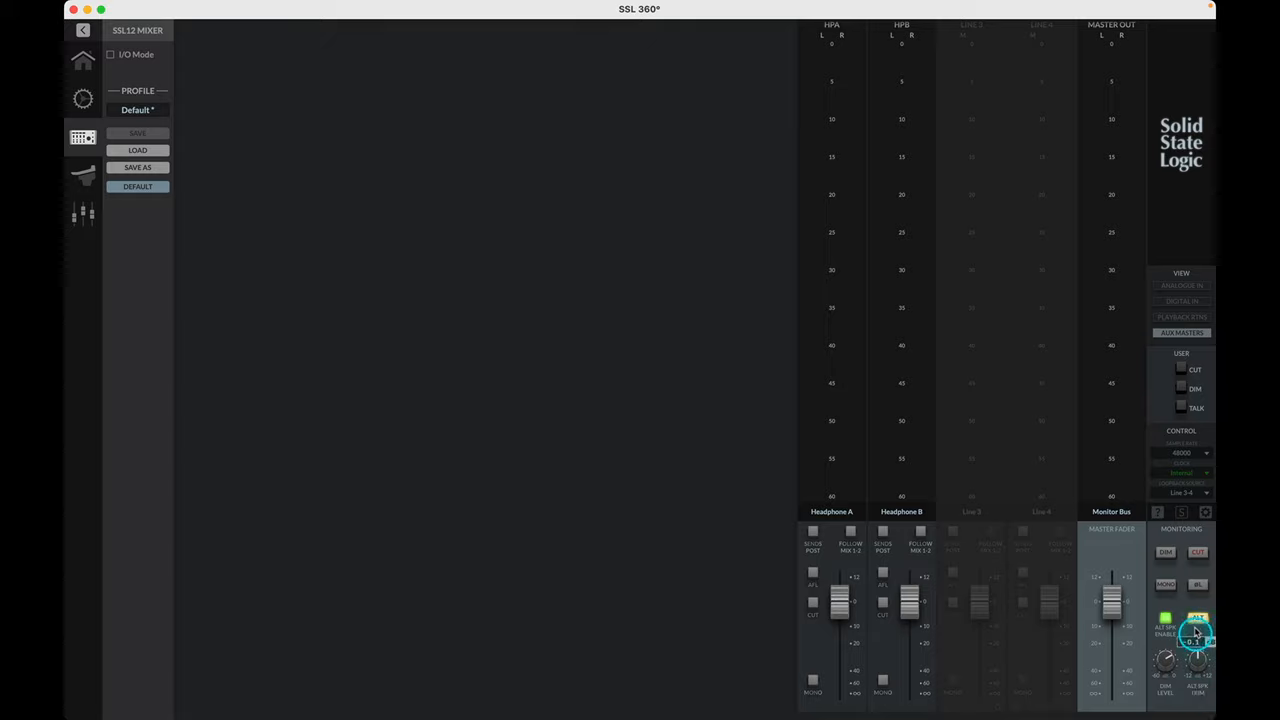
{"action": "left_click", "coordinate": [1197, 635]}
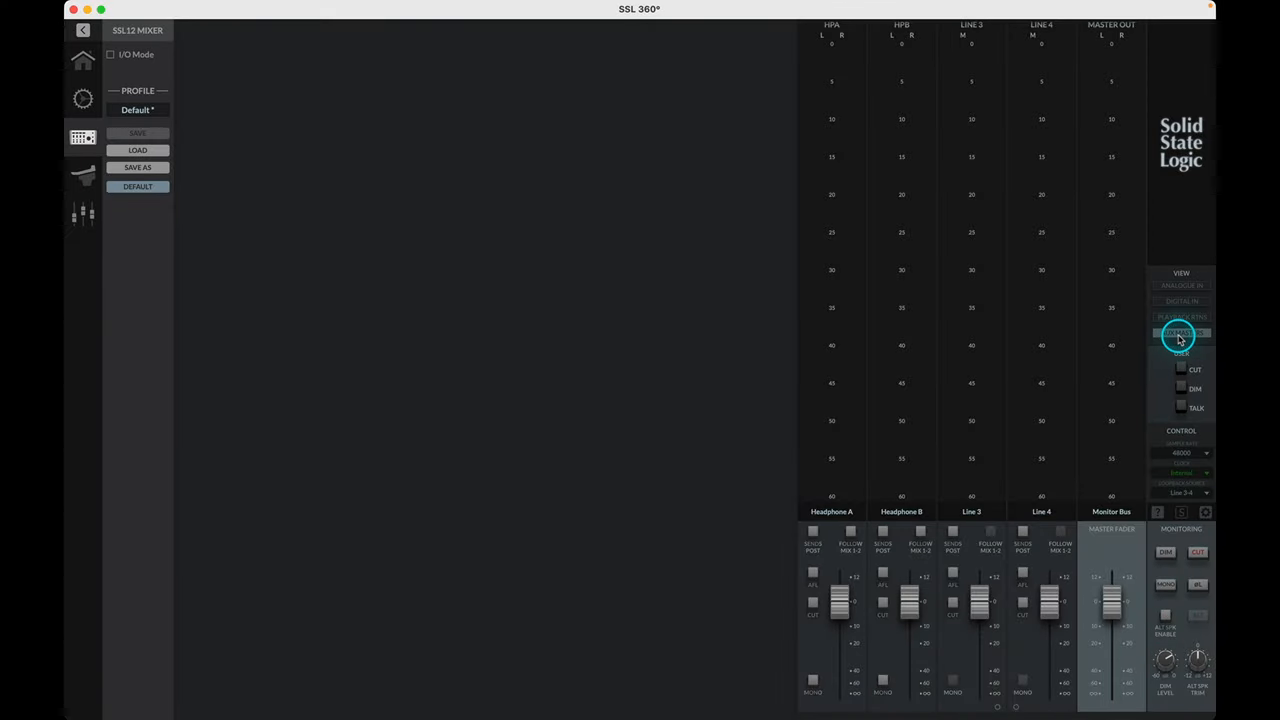
Assign the three user switches to CUT, ØL and MONO
{"action": "left_click", "coordinate": [1182, 354]}
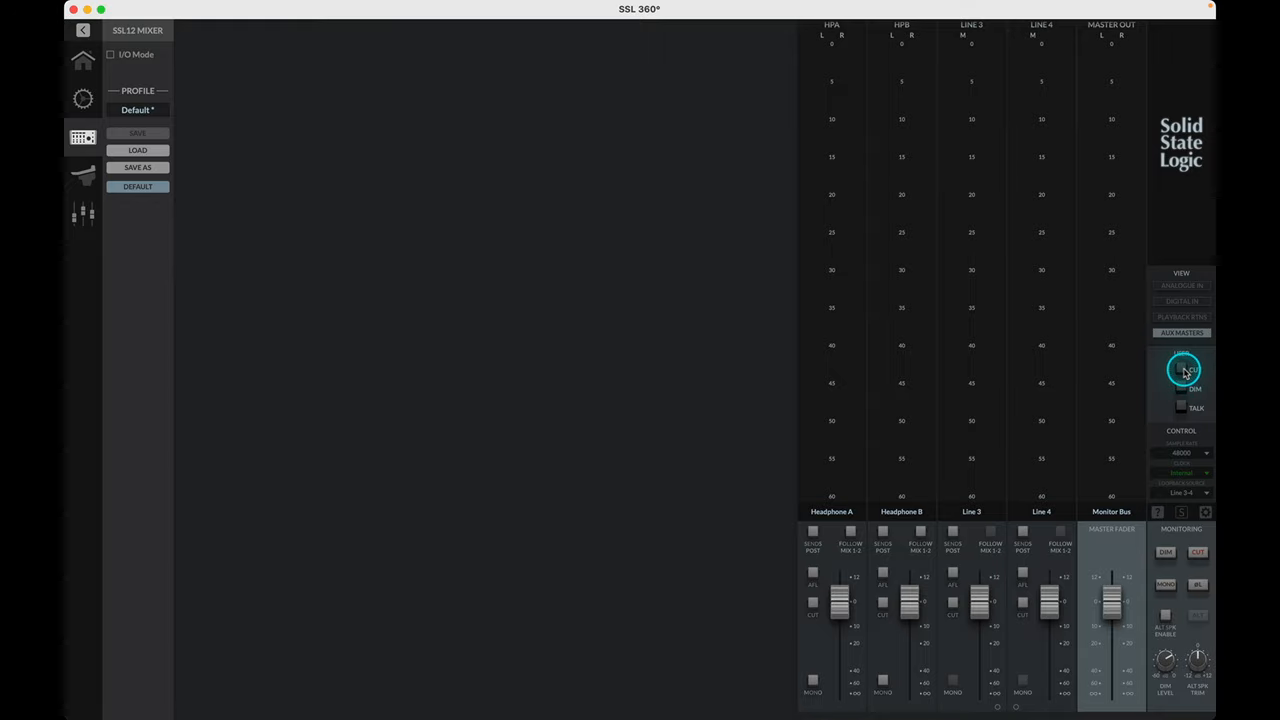
{"action": "left_click", "coordinate": [1183, 370]}
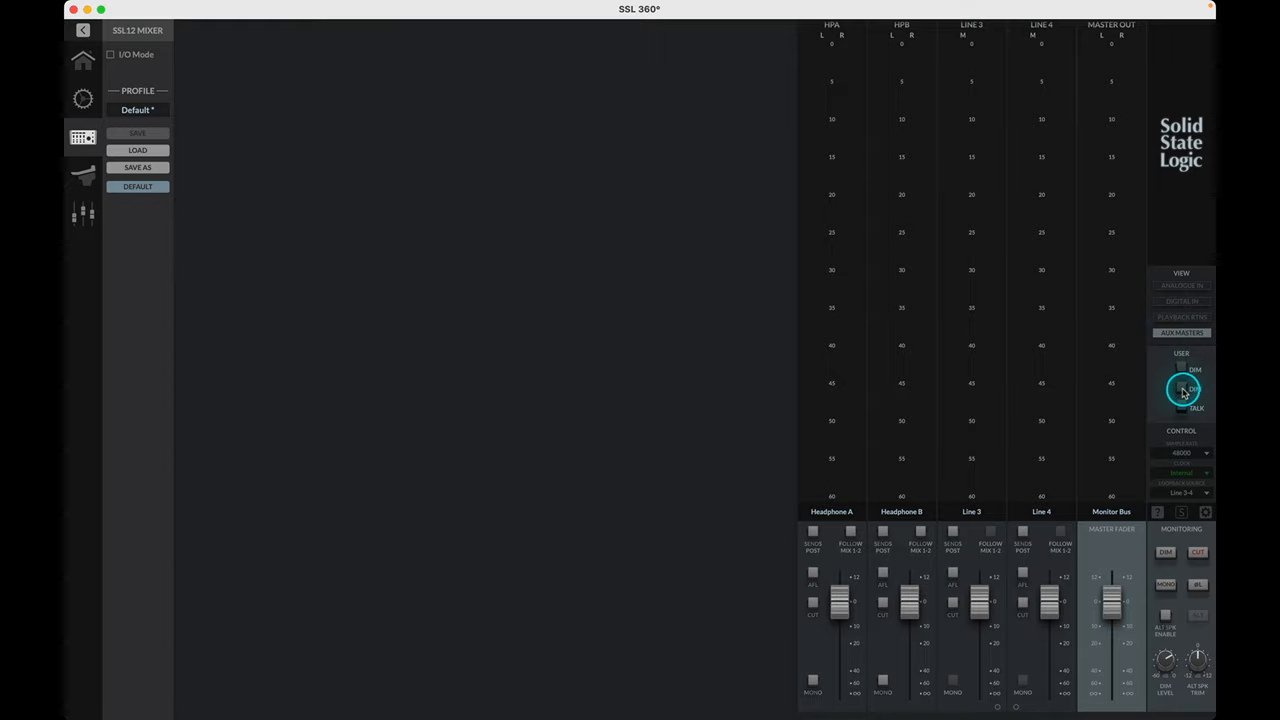
{"action": "left_click", "coordinate": [1183, 390]}
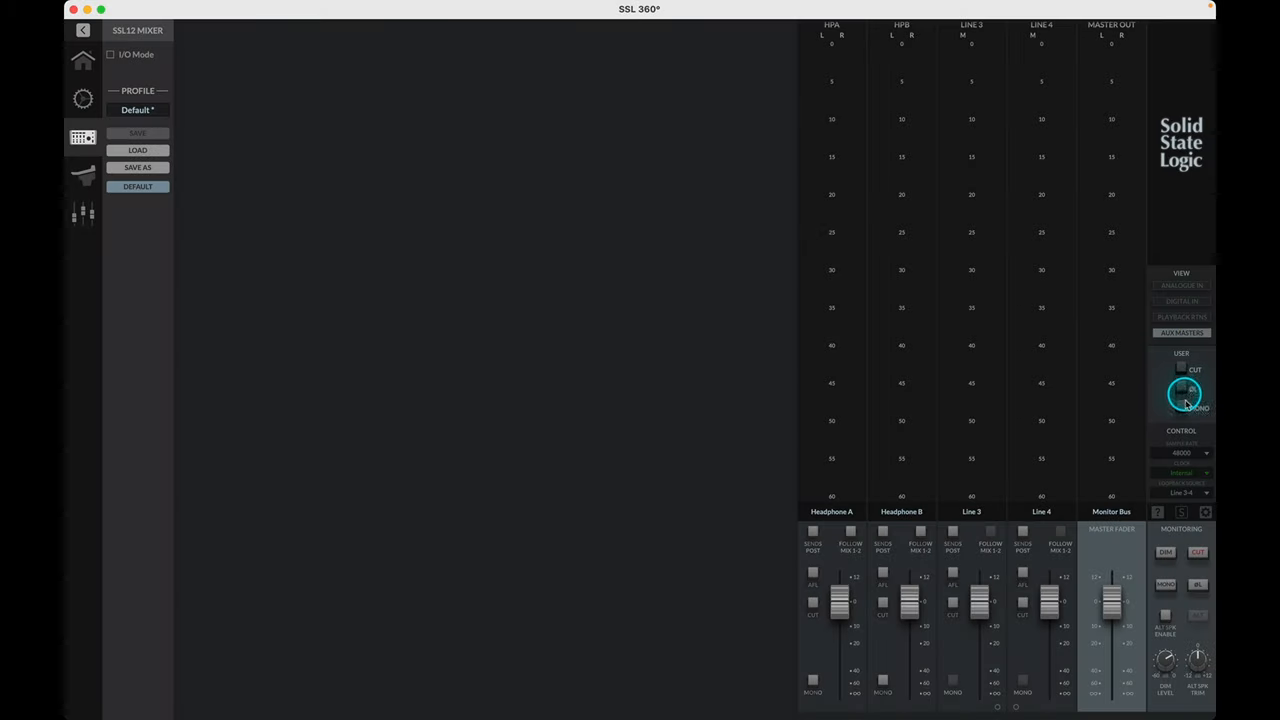
Open the SAMPLE RATE dropdown listing 44100 to 192000, with 48000 selected
{"action": "left_click", "coordinate": [1182, 453]}
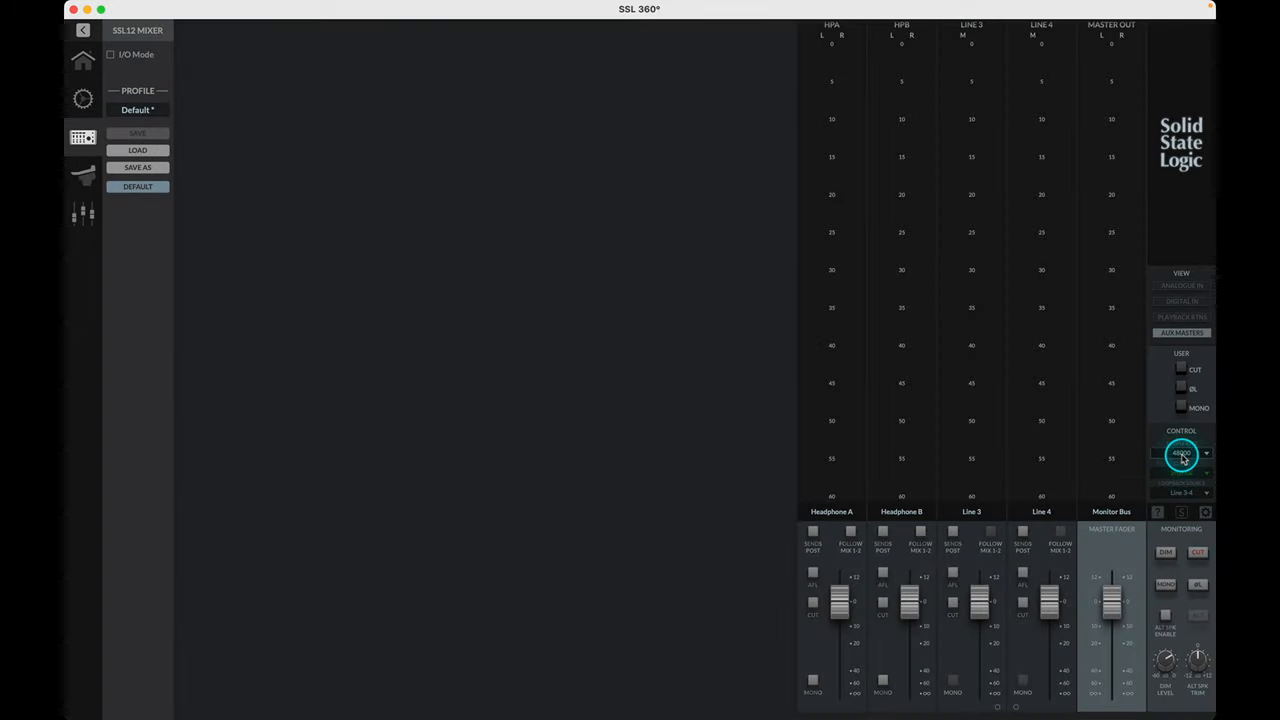
{"action": "left_click", "coordinate": [1182, 453]}
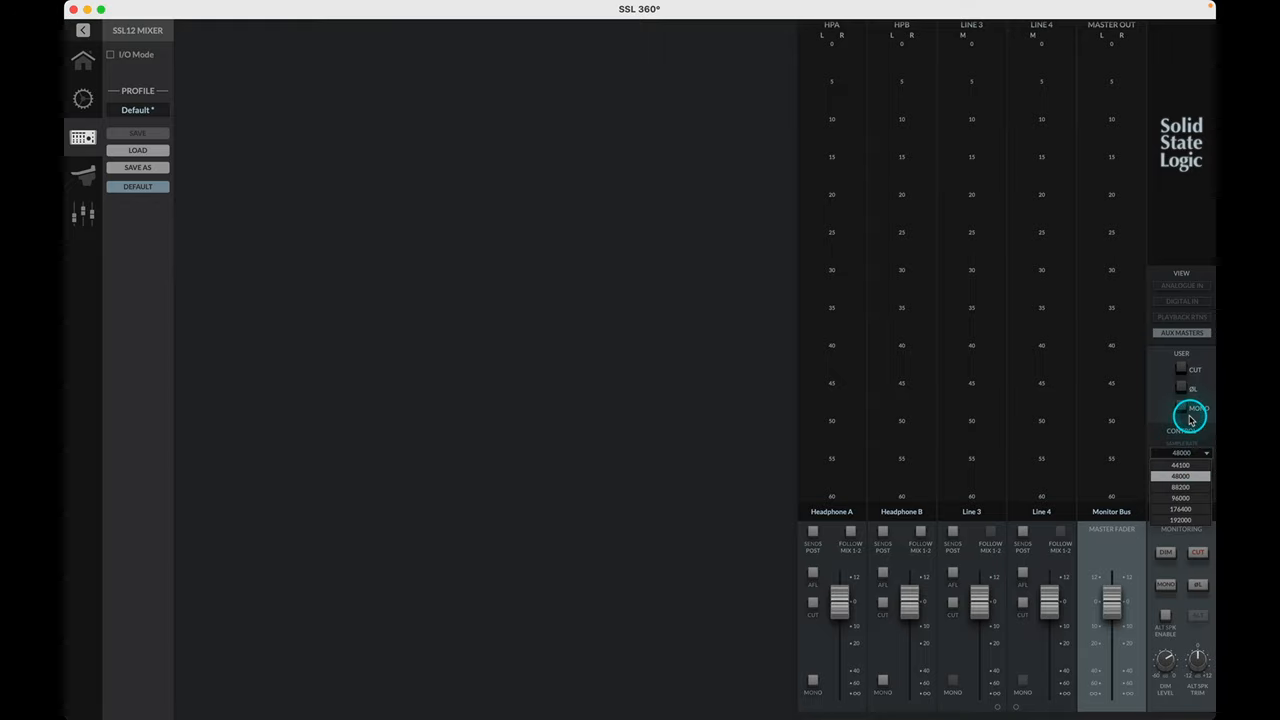